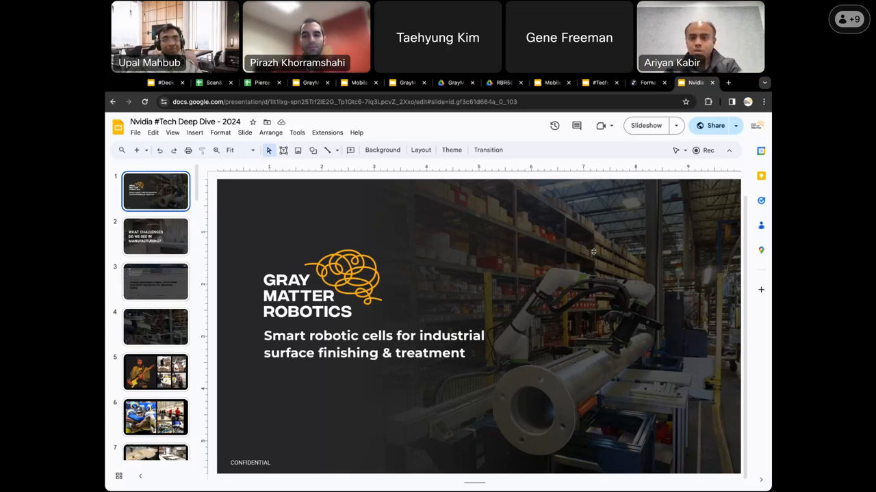
mouse_move(686, 287)
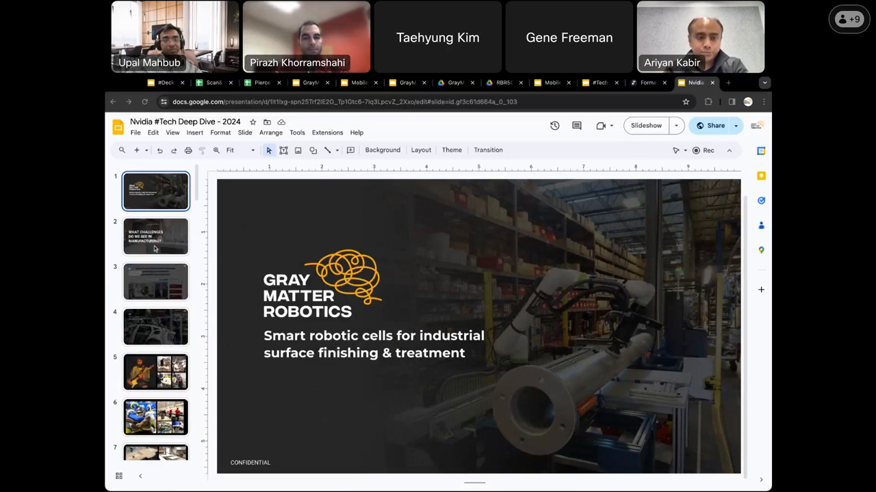
- Step through slides 2 and 3 to slide 4 on mass-production robotics failing in high-mix work
left_click(155, 236)
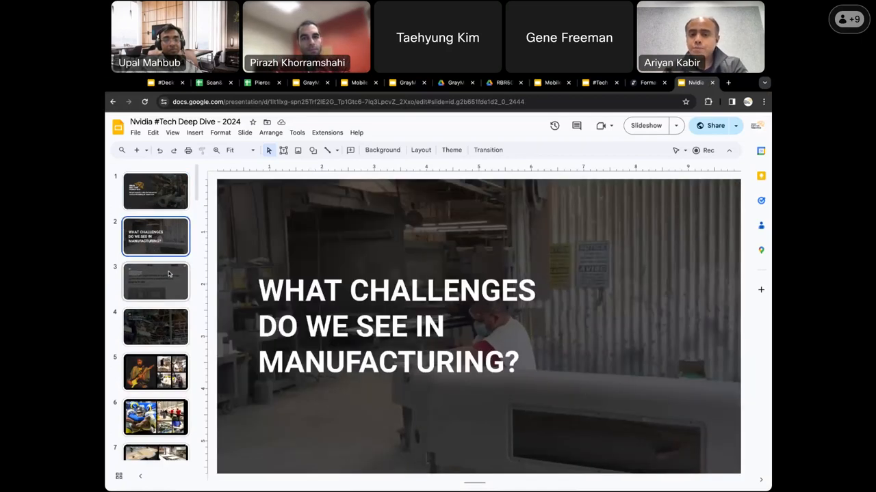
left_click(155, 282)
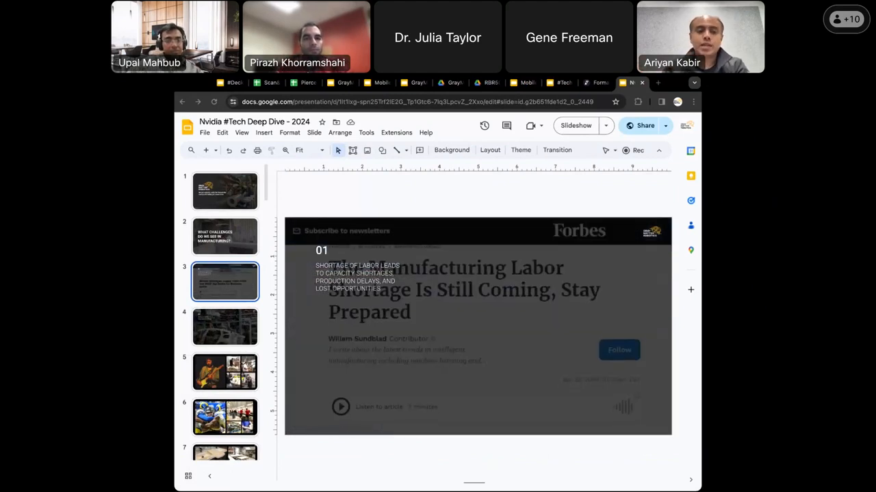
left_click(225, 327)
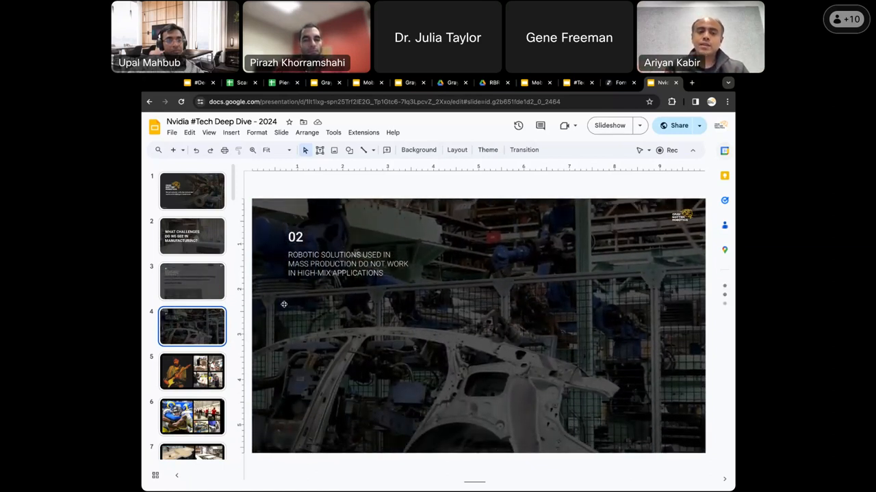
- Move through the filmstrip to slide 12 with offshore wind turbine and blade-finishing photos
left_click(192, 372)
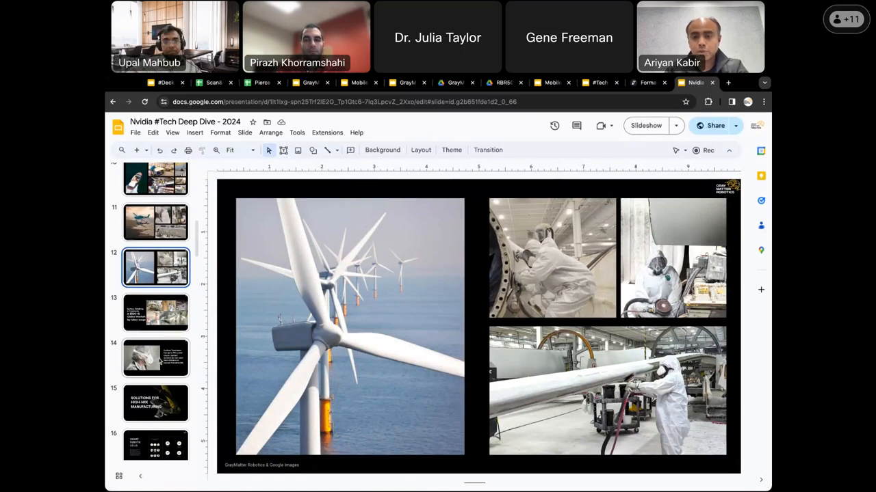
- Start presenting the deck full screen
left_click(156, 357)
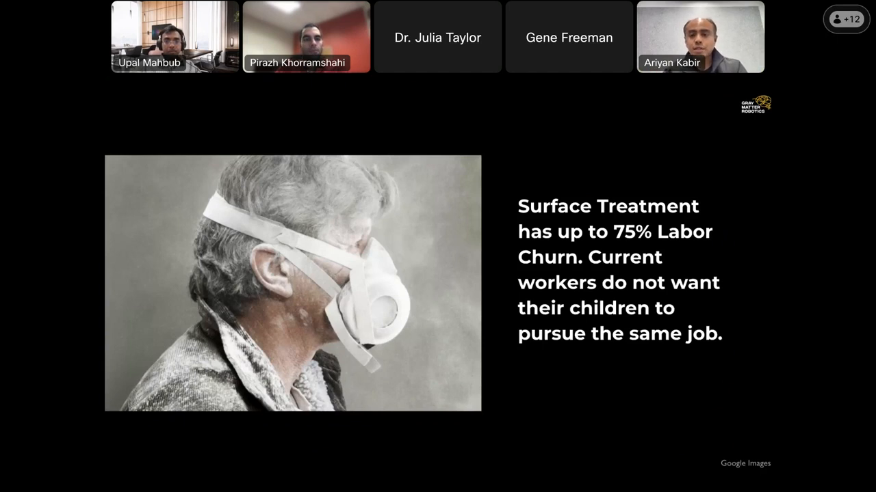
mouse_move(596, 363)
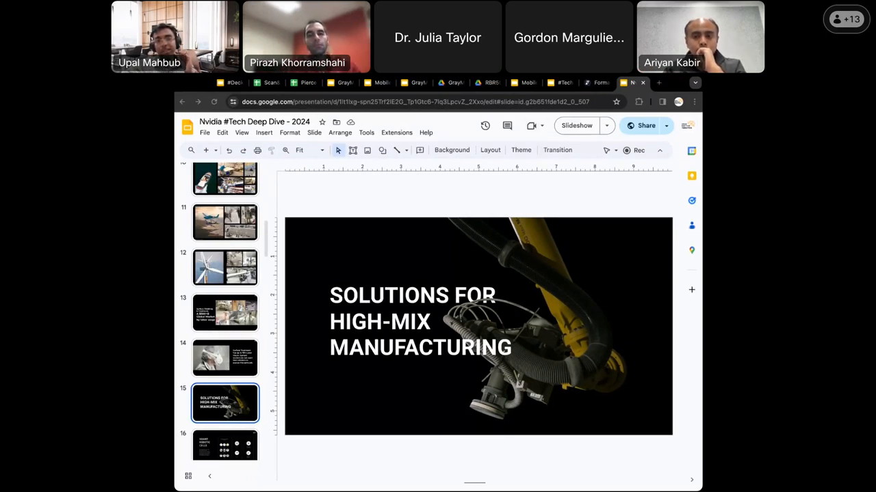
- Select slide 16, Smart Robotic Cells, and start the slideshow from it
scroll("down", 3)
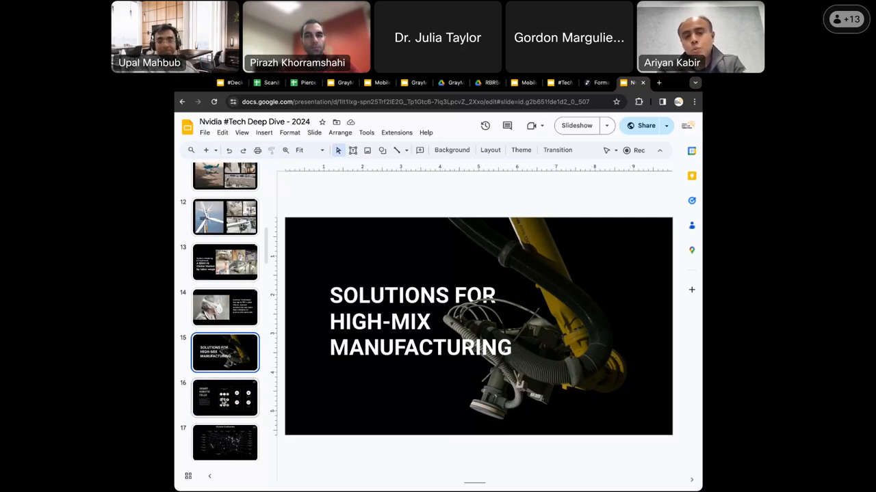
left_click(225, 398)
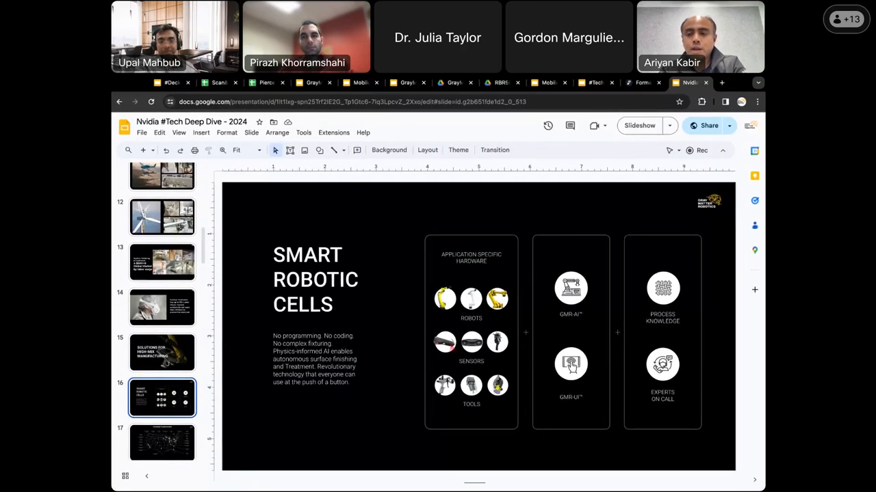
mouse_move(639, 125)
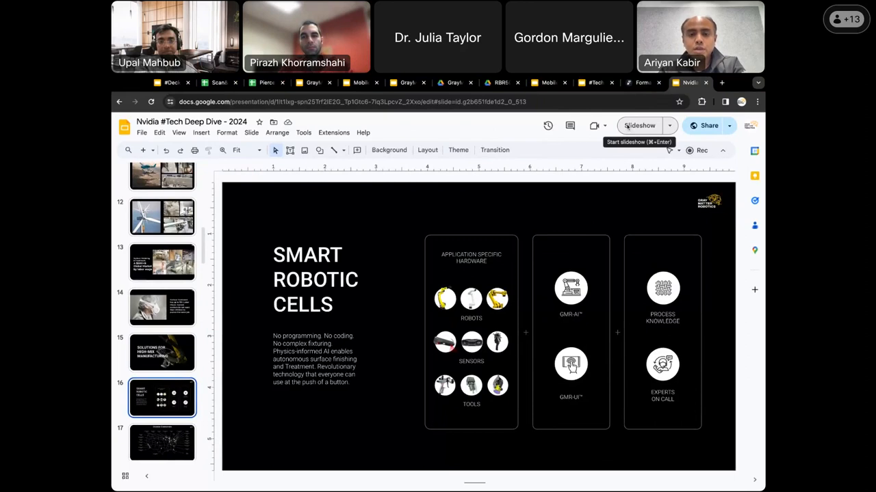
left_click(639, 125)
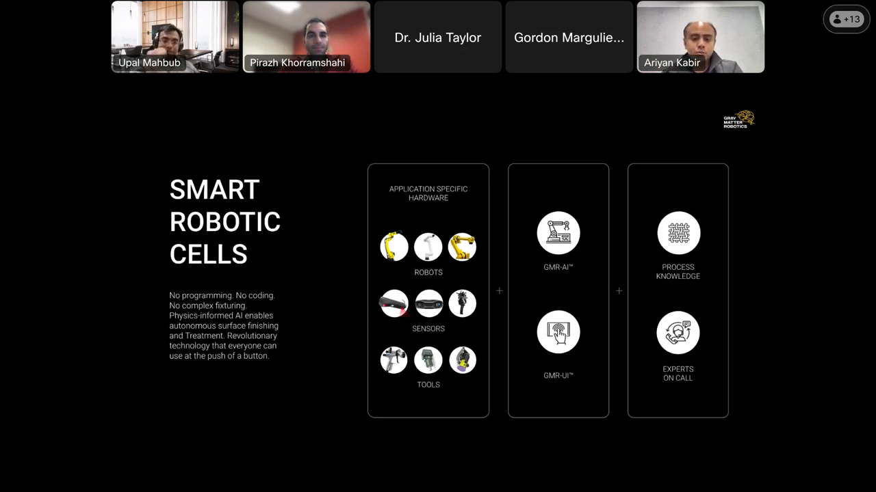
mouse_move(581, 416)
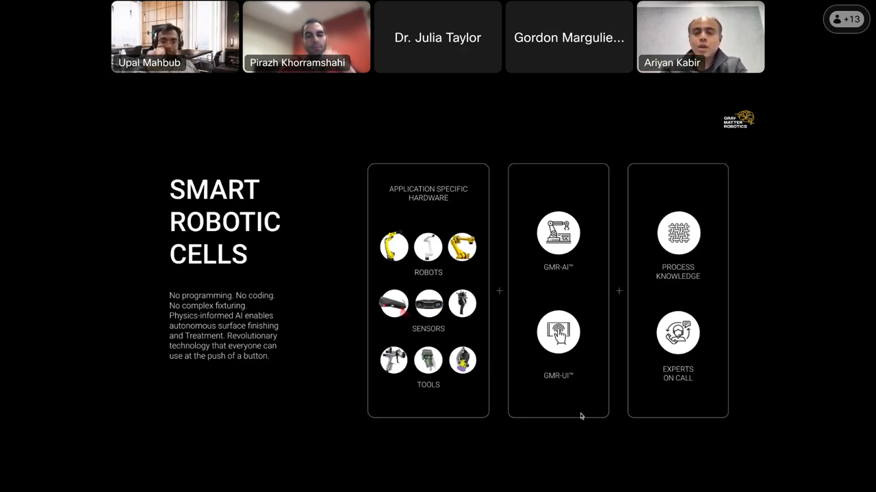
mouse_move(601, 456)
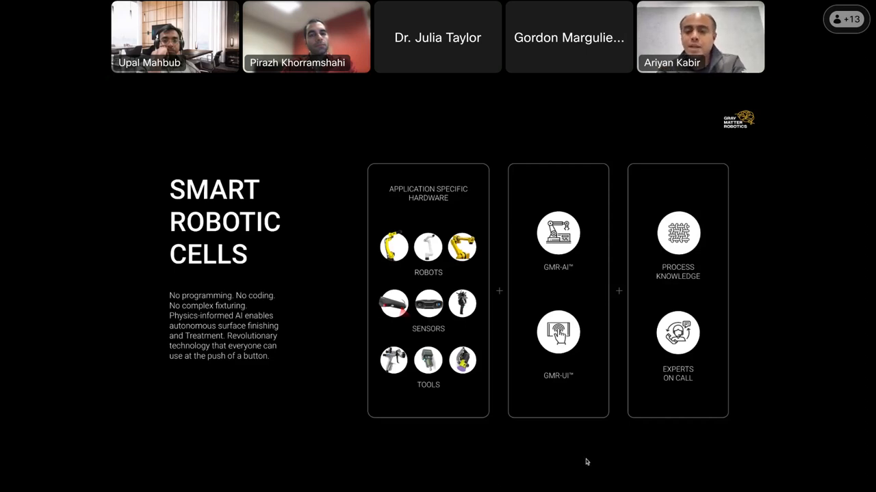
mouse_move(307, 405)
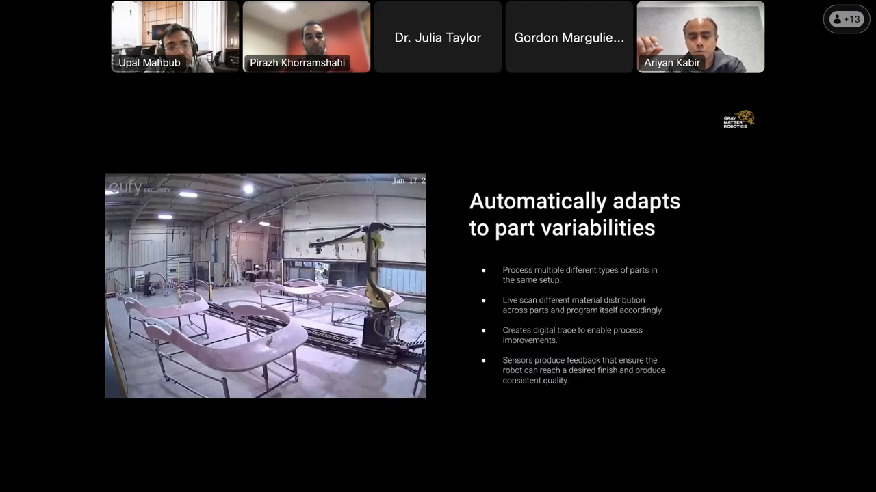
mouse_move(509, 414)
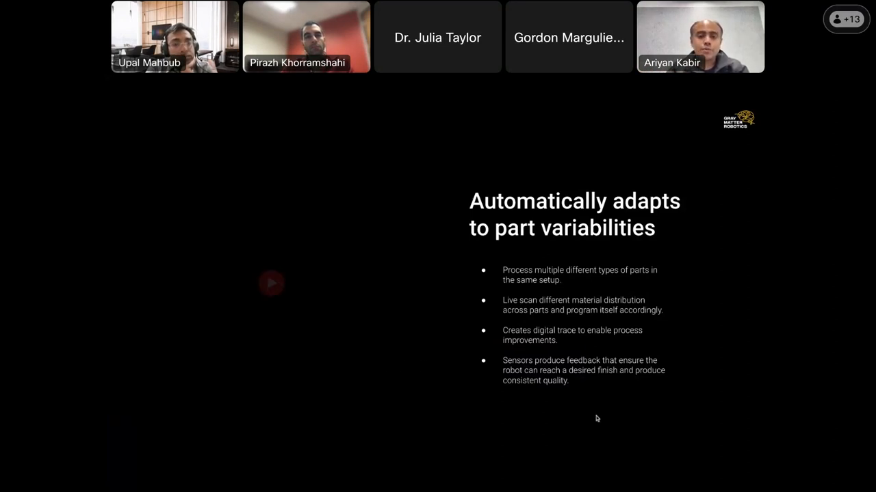
- Play the factory video on the part variabilities slide through to the Gray Matter Robotics logo
left_click(271, 283)
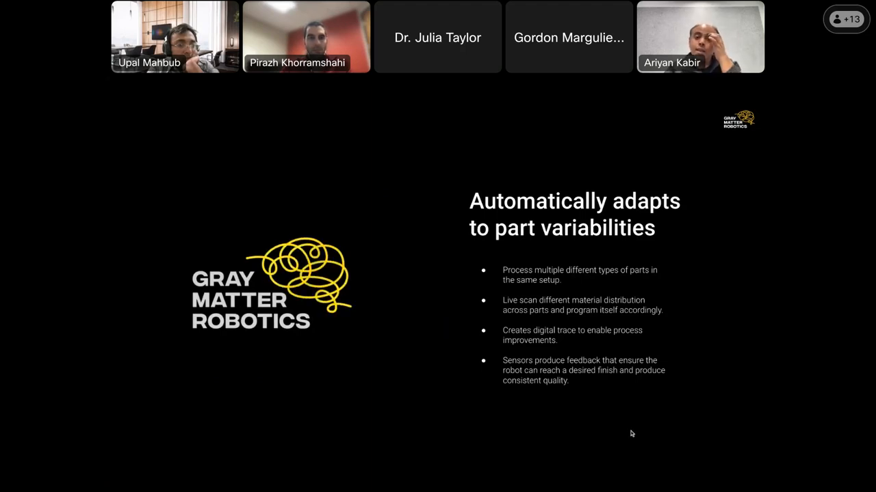
- Advance the slideshow to the automated tool health monitoring and changing slide
left_click(272, 283)
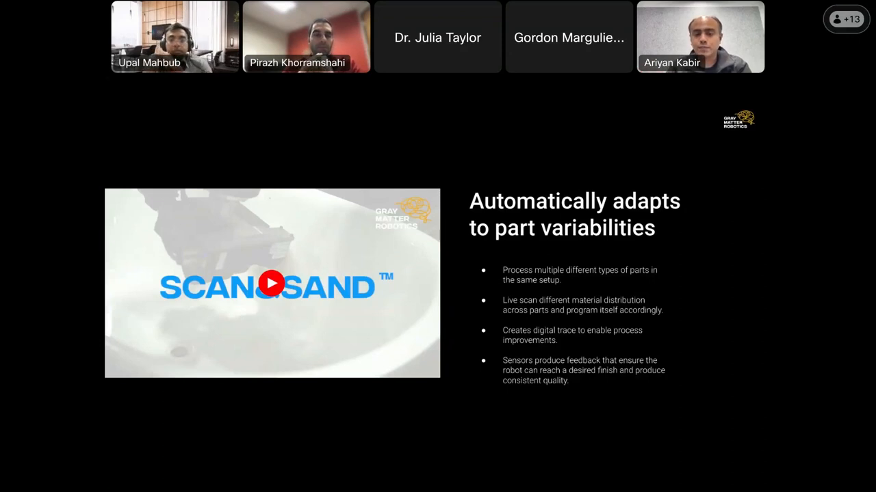
left_click(272, 283)
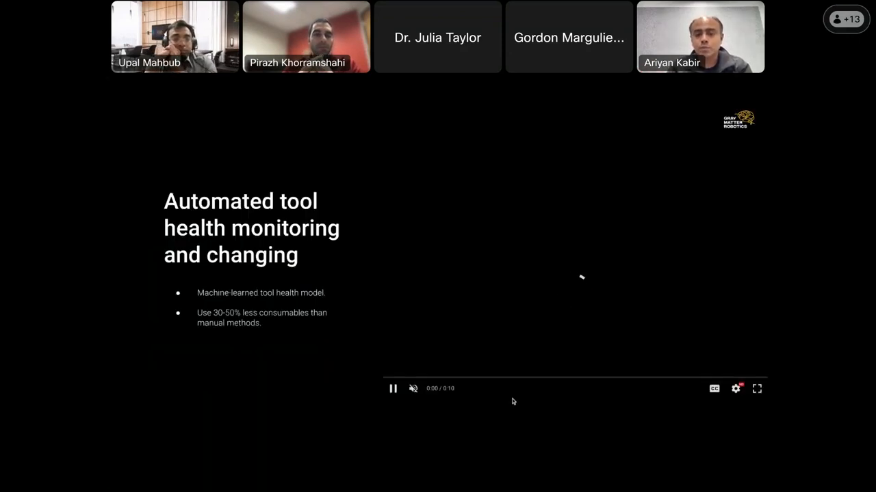
- Play the tool health video, then advance to the vertically integrated full-stack solution slide
left_click(393, 389)
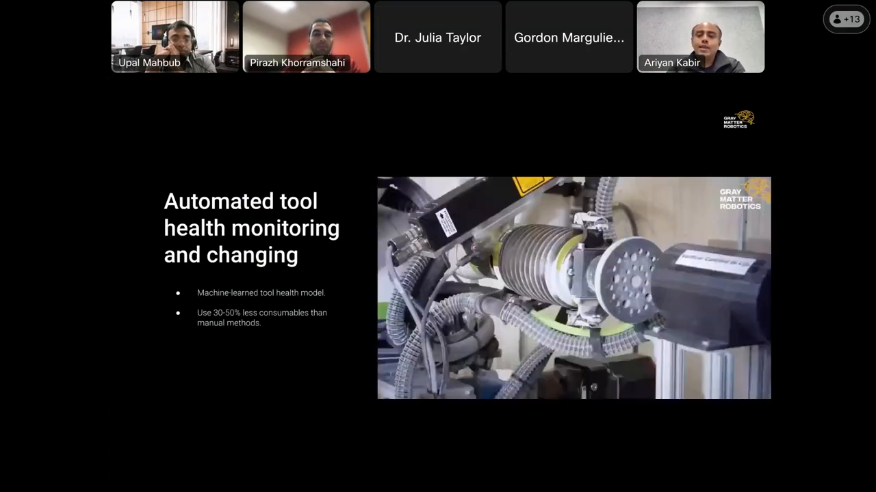
left_click(394, 389)
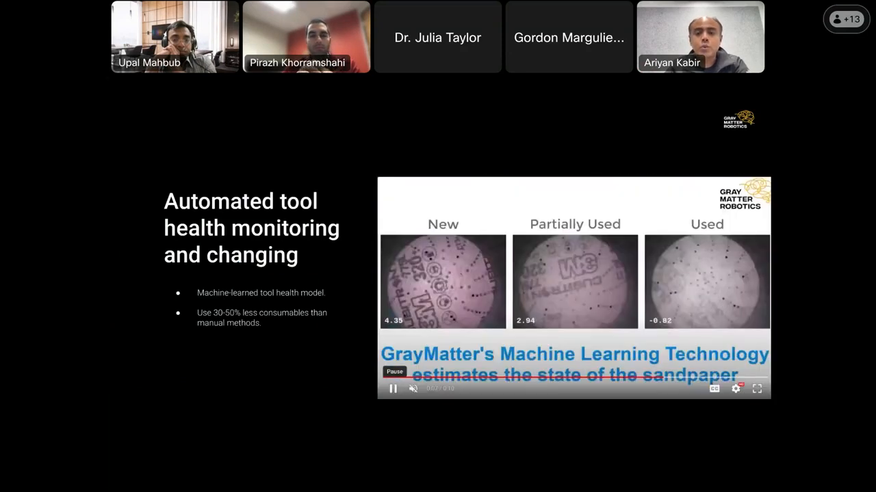
left_click(393, 389)
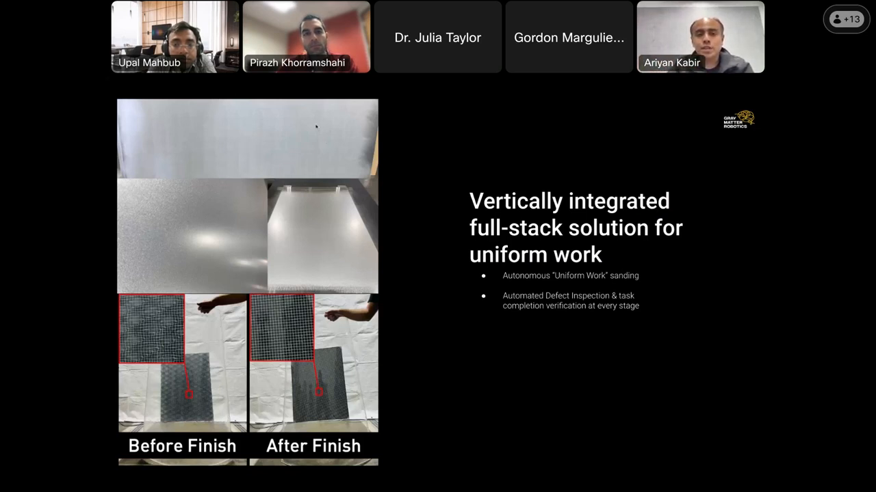
mouse_move(282, 146)
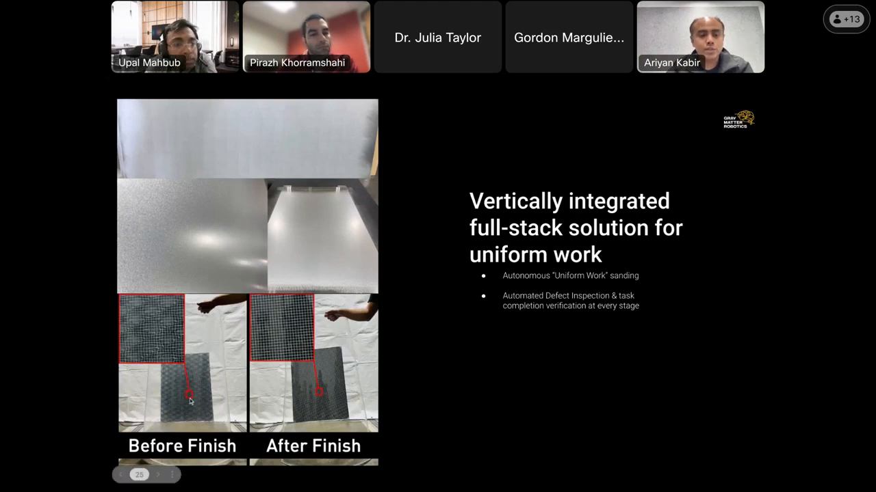
mouse_move(198, 398)
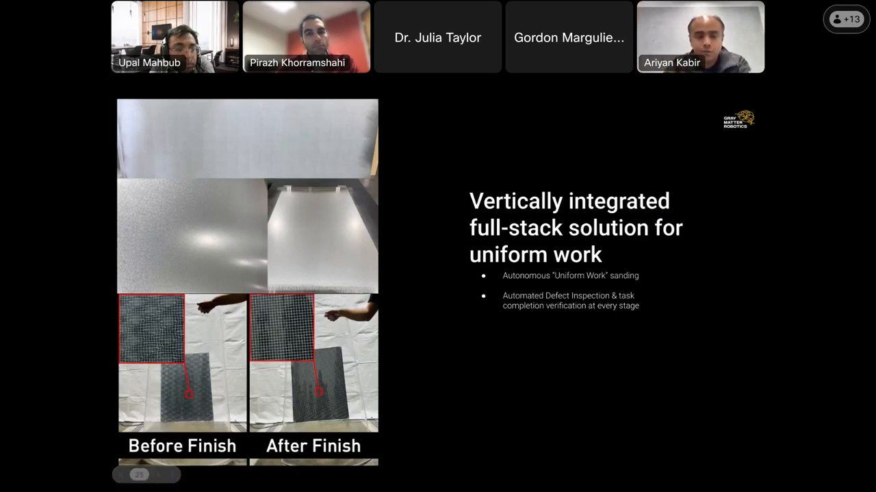
mouse_move(169, 351)
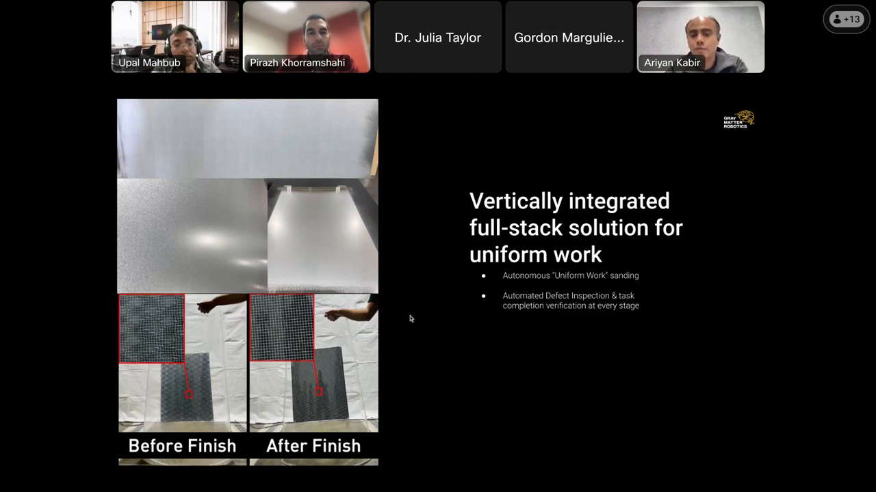
mouse_move(426, 295)
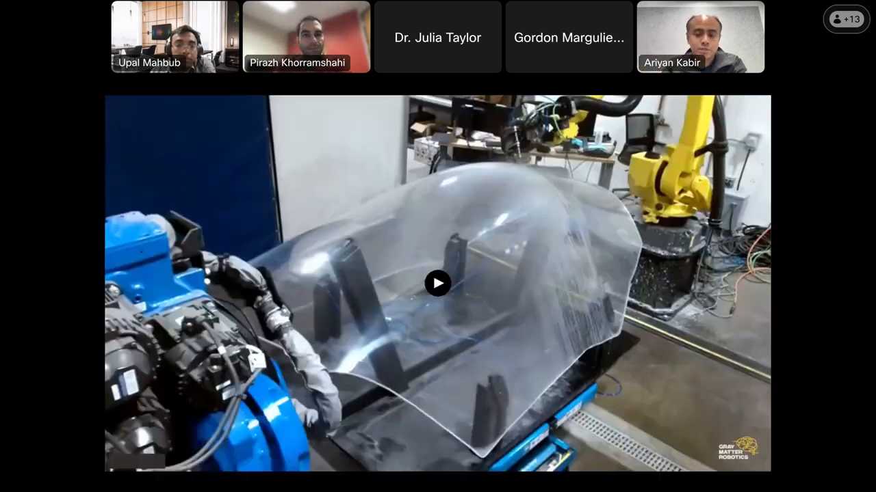
- Play the full-slide video of the robots and the clear curved part
left_click(438, 283)
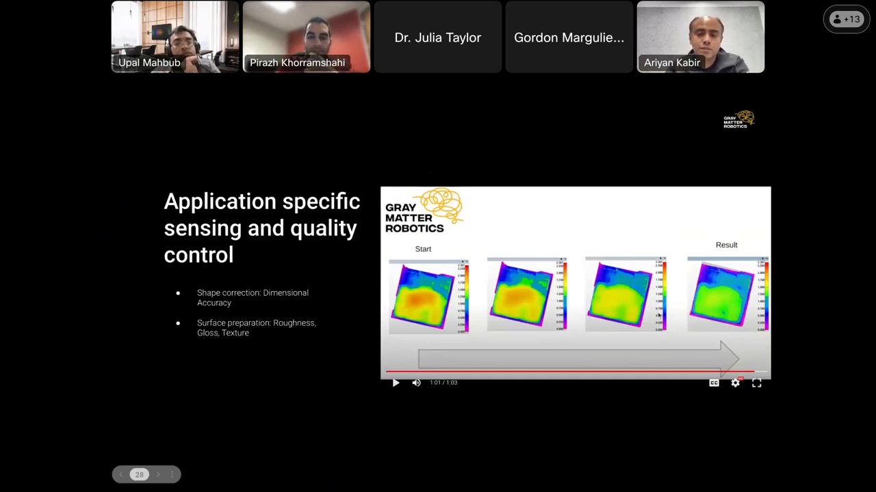
mouse_move(520, 439)
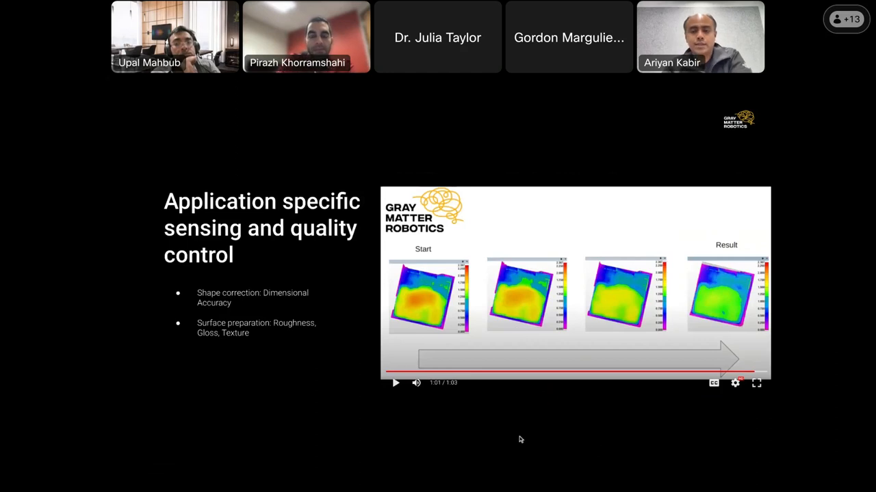
mouse_move(335, 401)
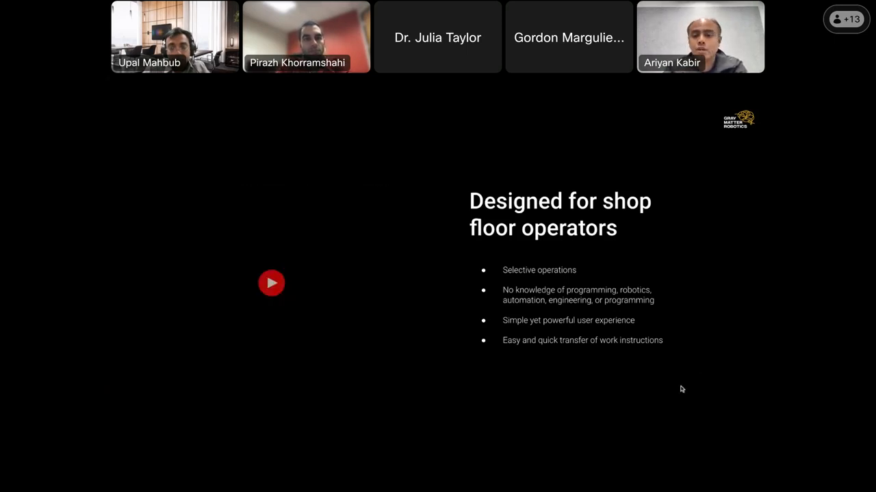
- Start the robotic work line video on the shop floor operators slide
left_click(271, 283)
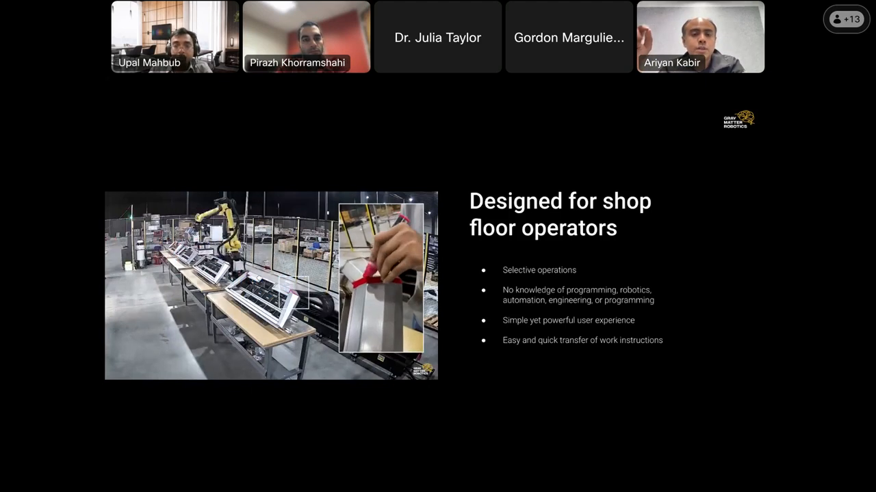
- Play the video, advance to slide 32, and open the robot arm video's settings menu
left_click(270, 286)
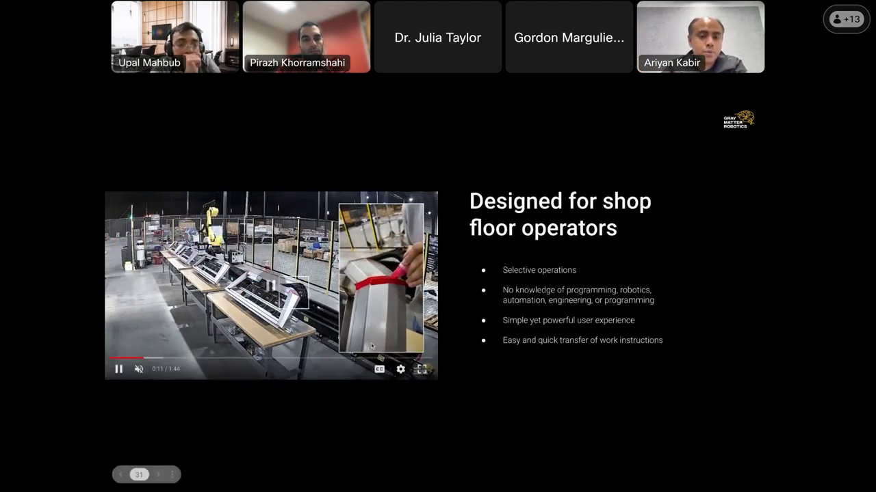
left_click(118, 369)
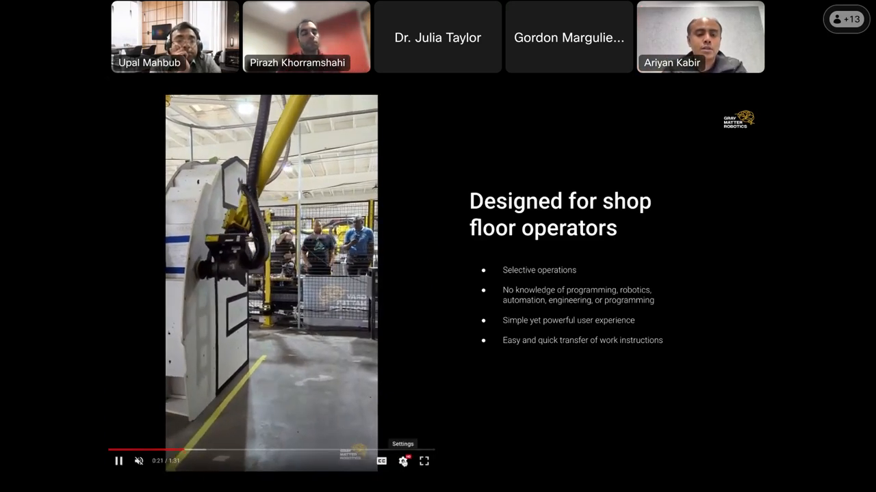
left_click(403, 461)
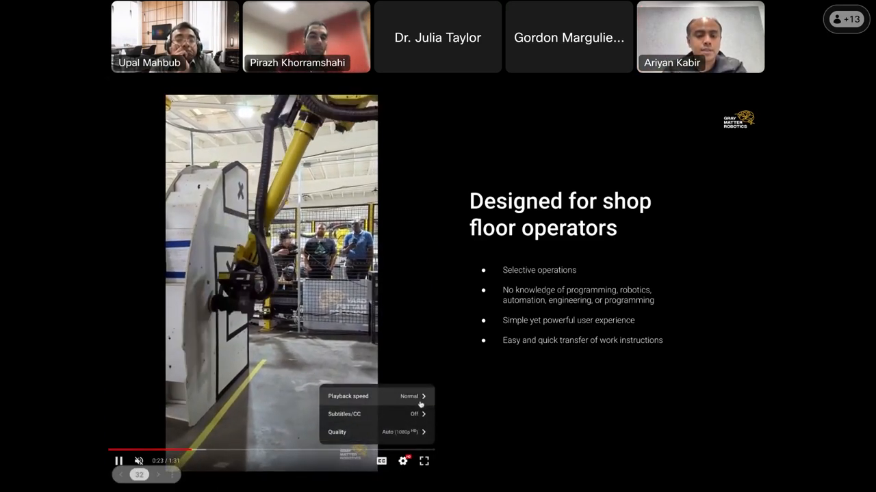
- Close the playback settings menu on slide 32's vertical robot-arm video
left_click(403, 460)
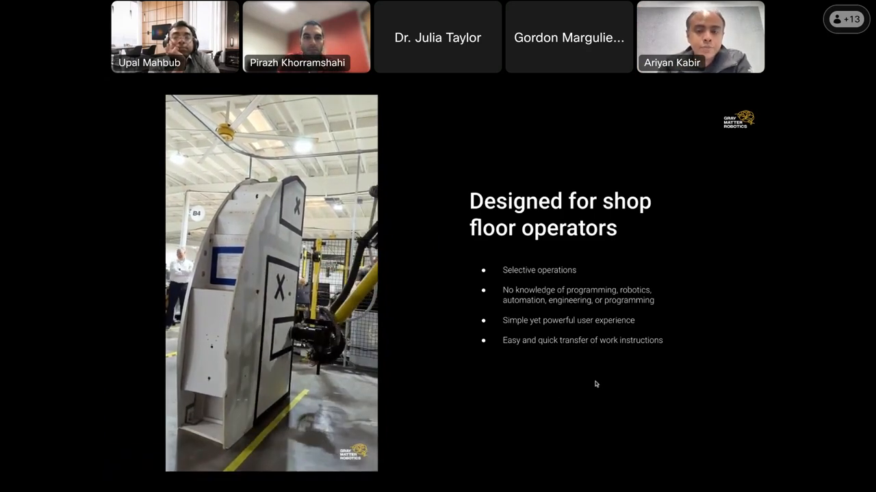
mouse_move(585, 411)
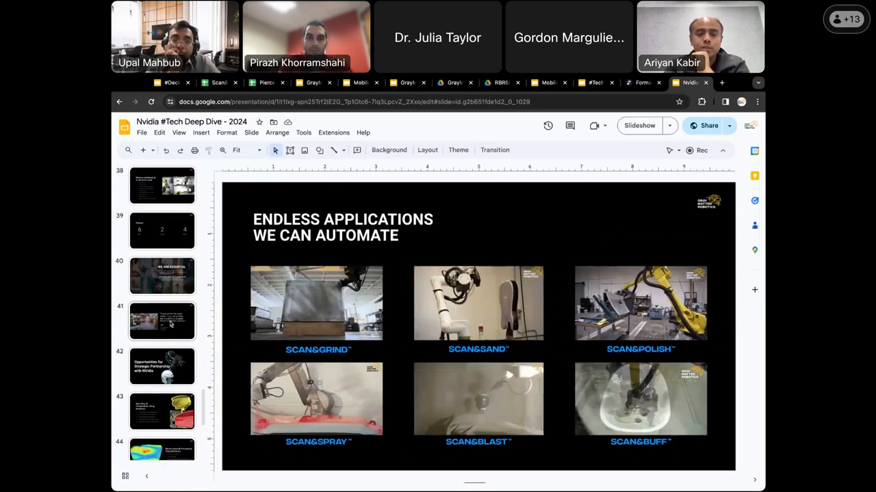
- View the customer testimonial slide, then switch to the #Deck - 2024 GrayMatter Robotics presentation
left_click(162, 322)
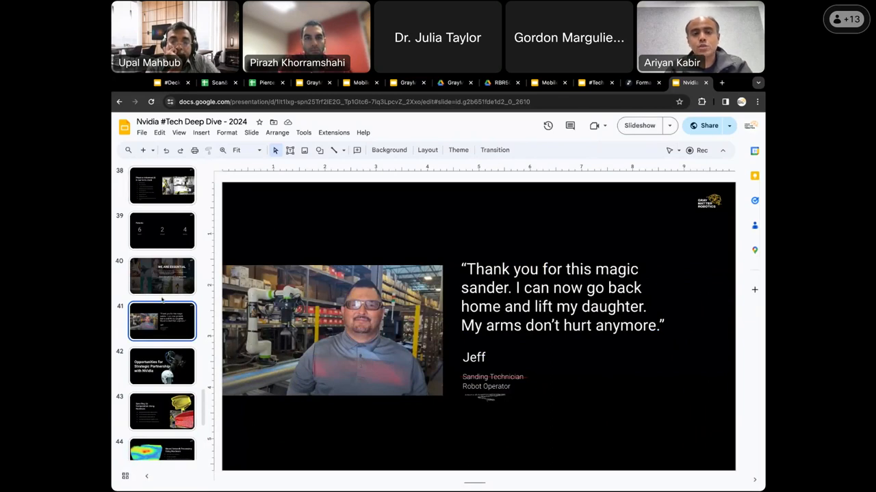
scroll("down", 3)
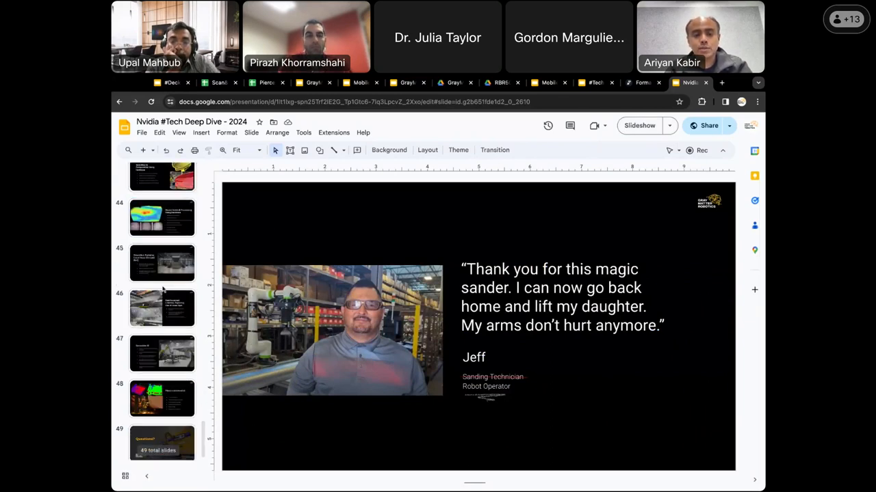
left_click(172, 82)
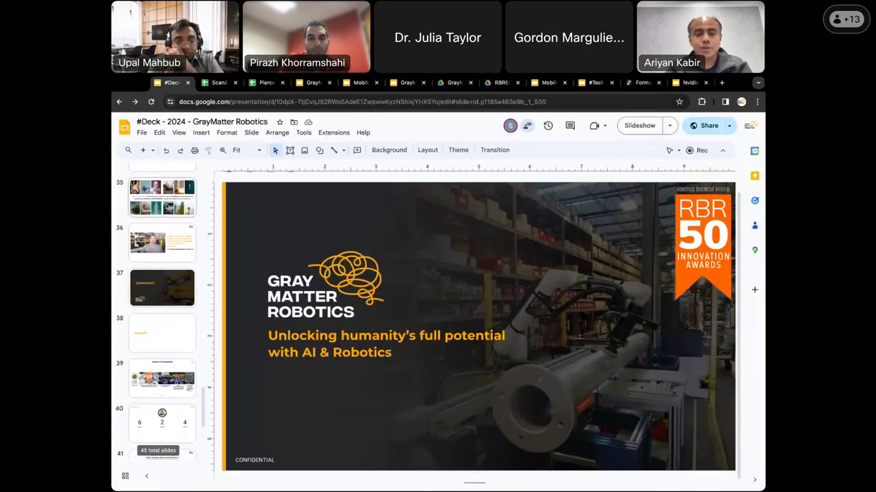
- Show the 'We are essential' slide, then return to the Nvidia deck's 'magic sander' testimonial
left_click(162, 198)
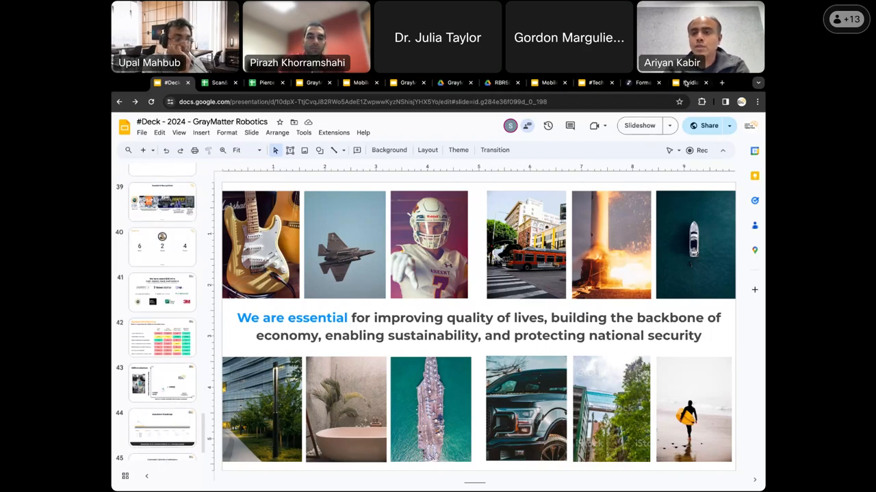
left_click(688, 83)
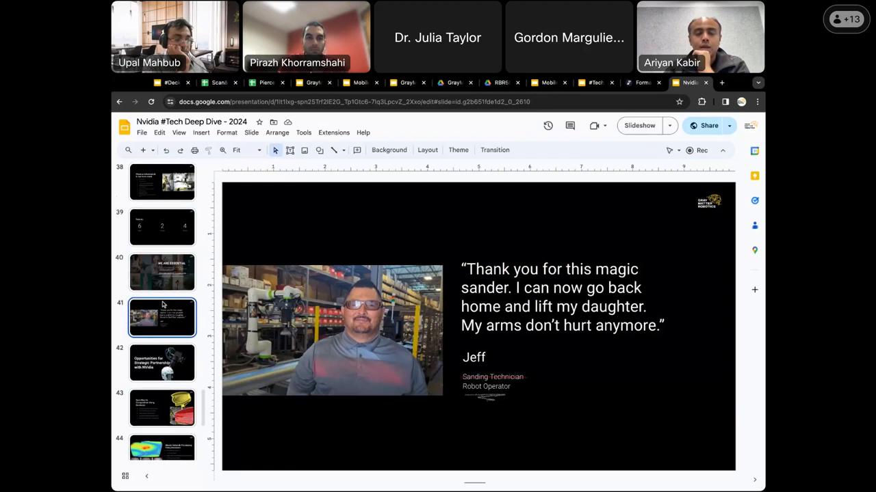
mouse_move(449, 269)
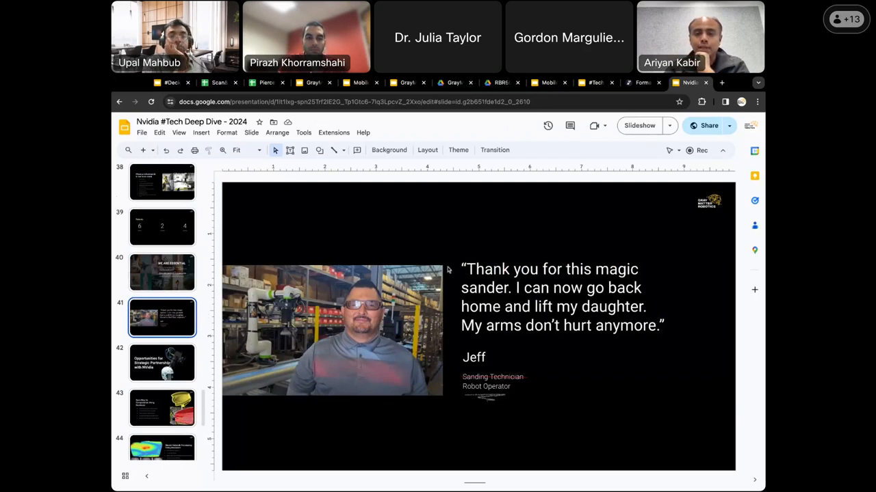
mouse_move(428, 321)
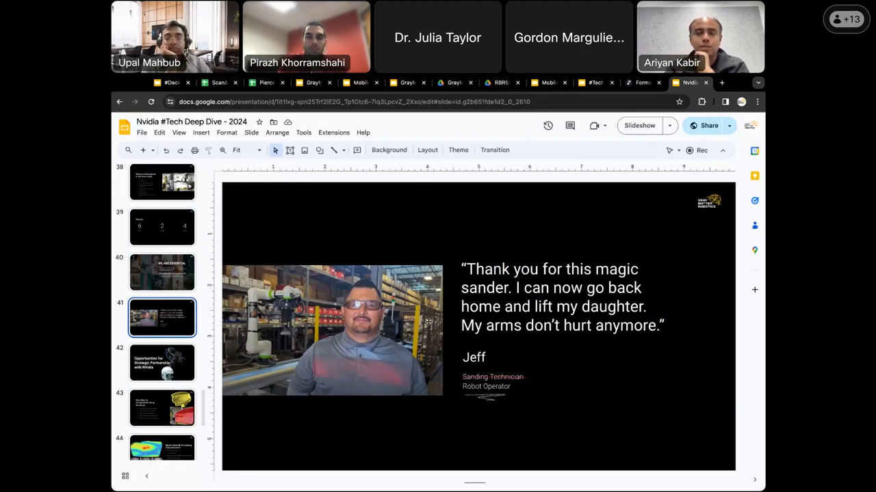
scroll("down", 3)
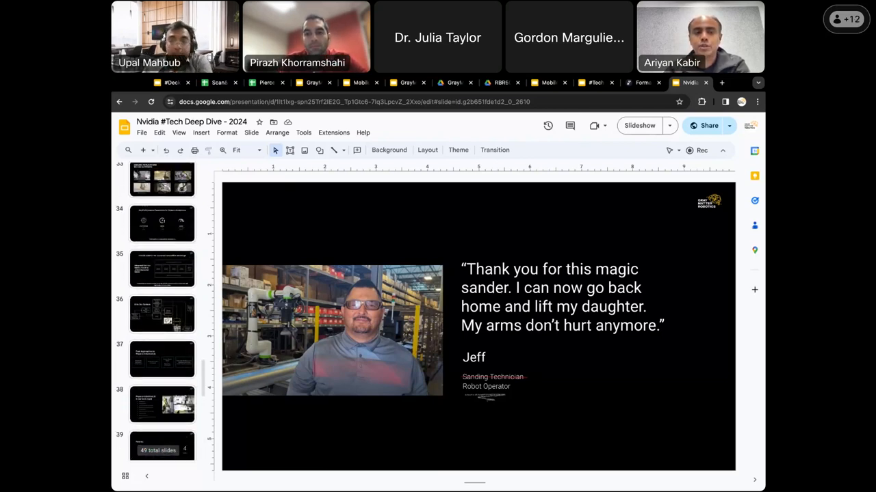
scroll("down", 3)
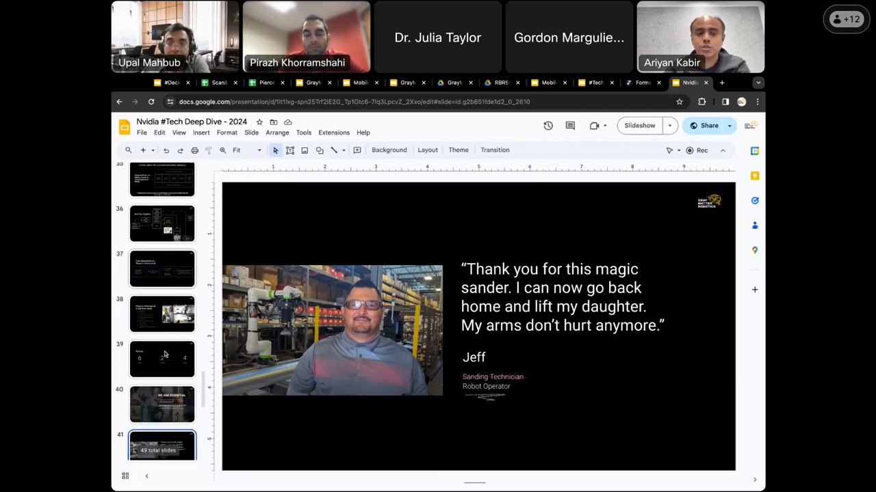
scroll("down", 3)
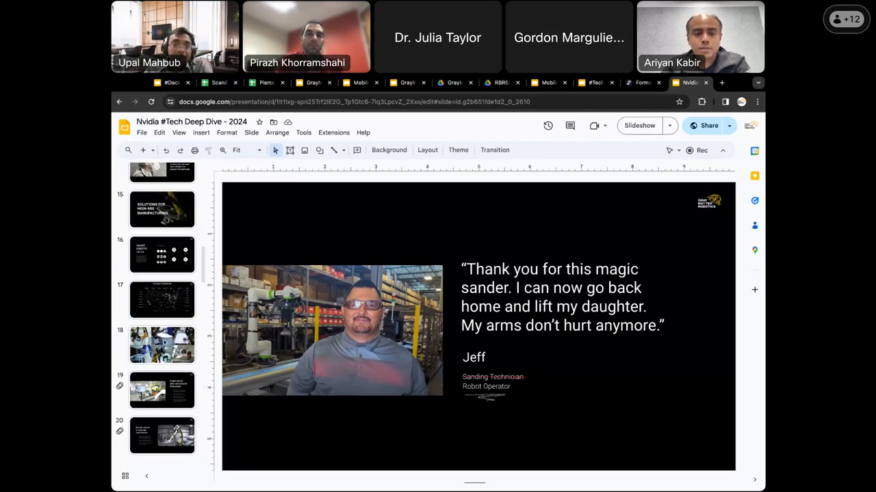
- Show the six-photo robot applications slide, then switch to the Discovery deck's boat-hull slide
left_click(162, 345)
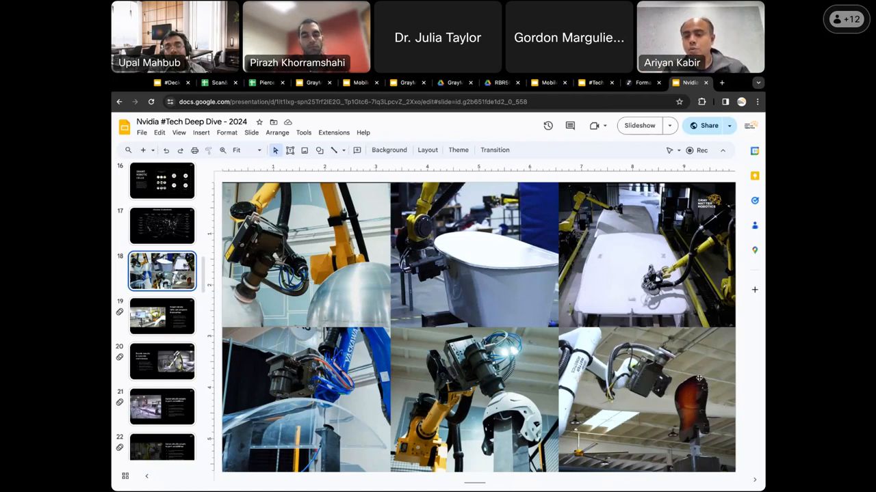
mouse_move(708, 433)
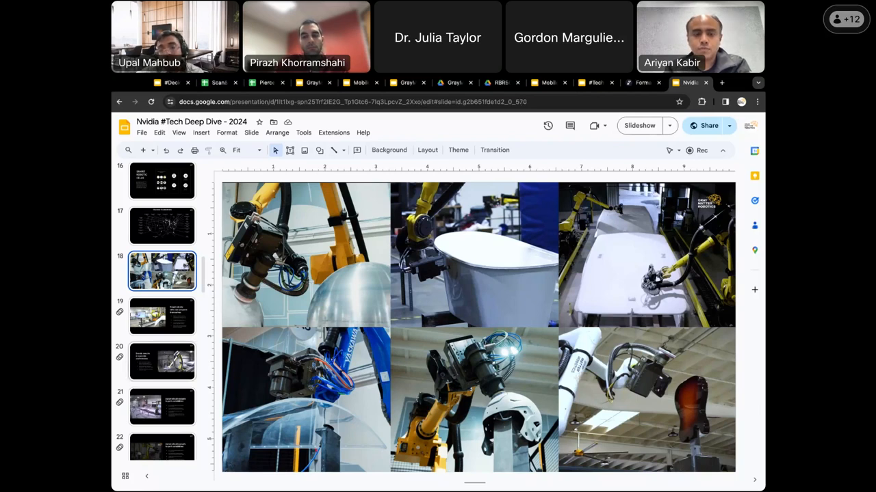
left_click(162, 361)
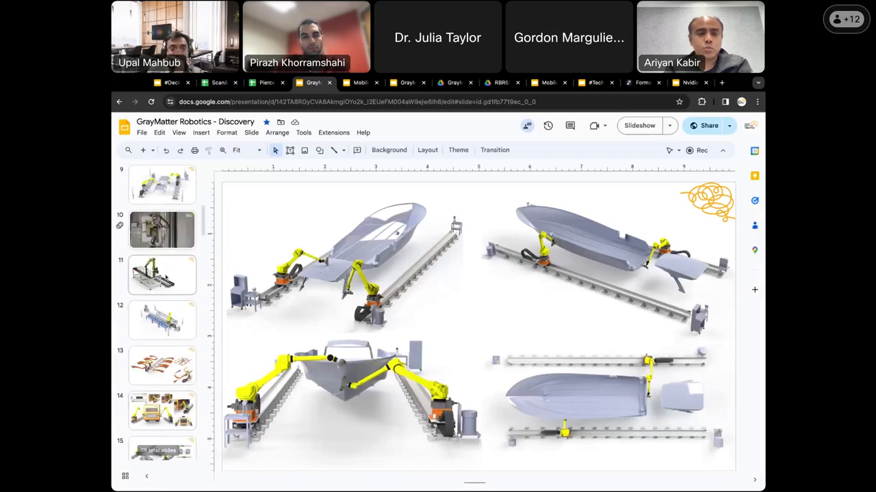
left_click(162, 275)
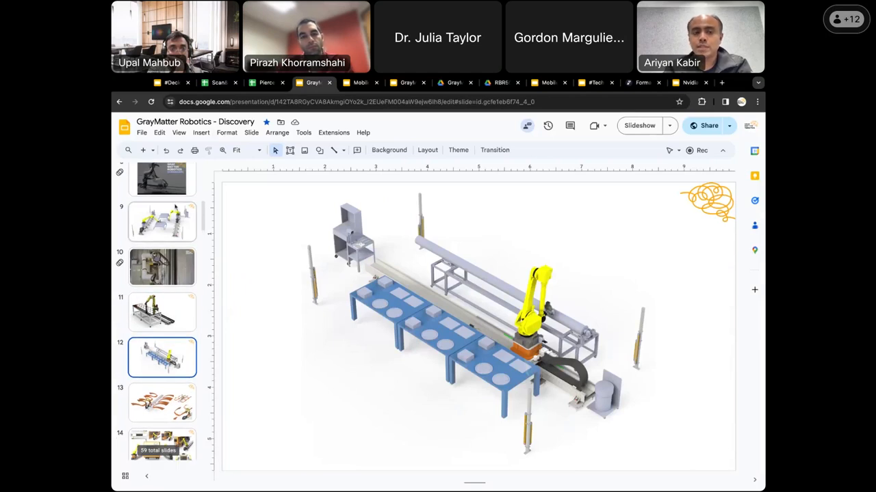
left_click(162, 222)
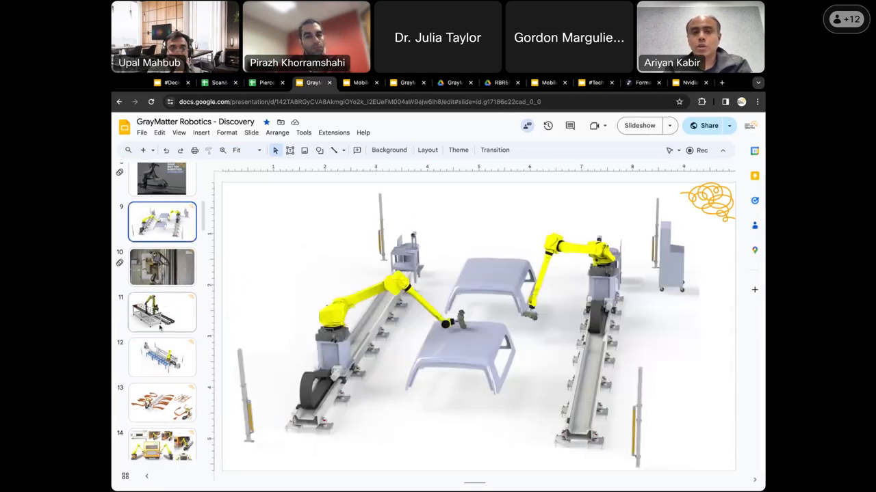
scroll("down", 3)
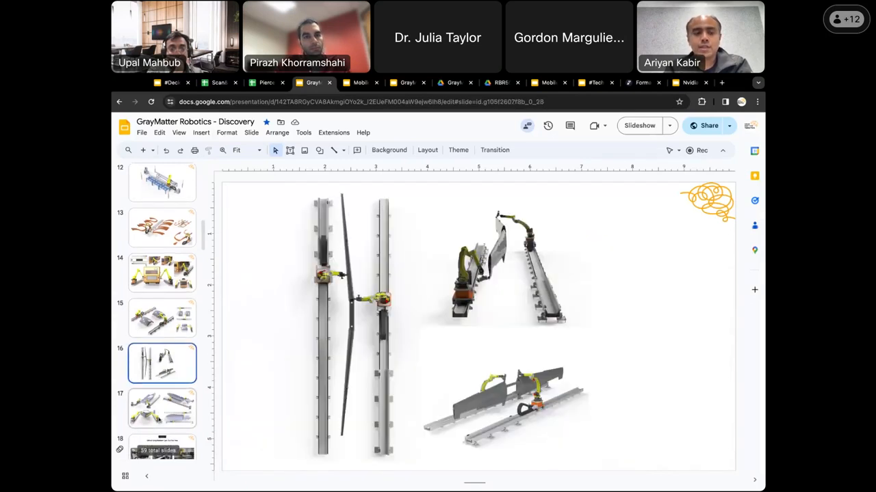
scroll("down", 3)
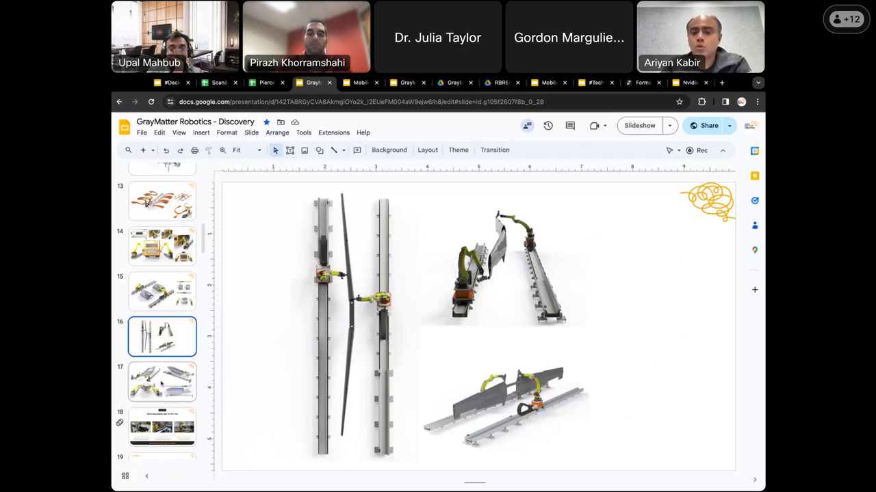
left_click(162, 382)
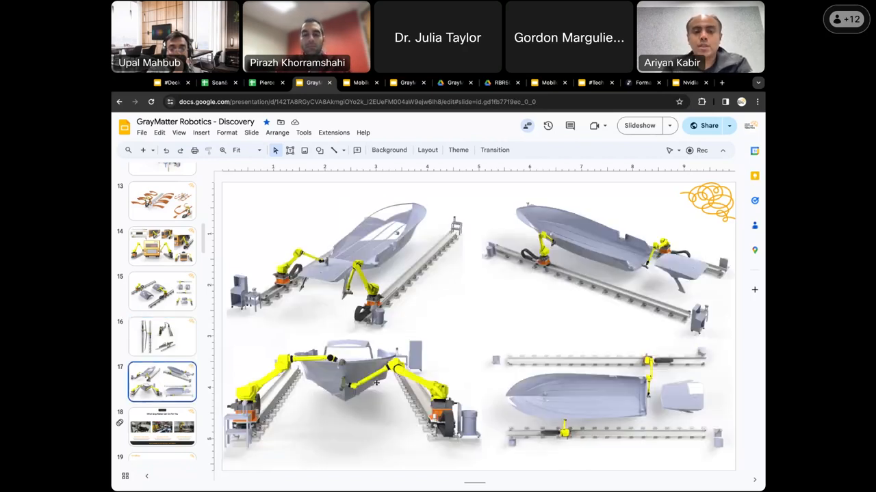
mouse_move(654, 322)
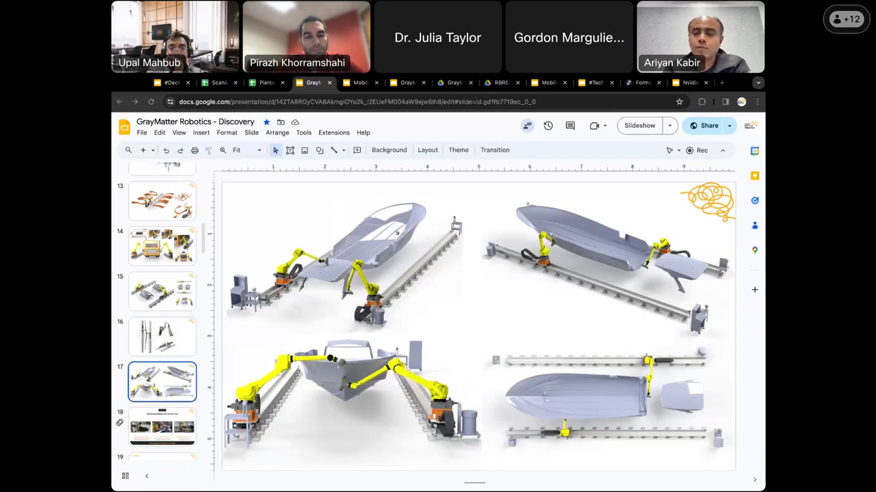
scroll("down", 3)
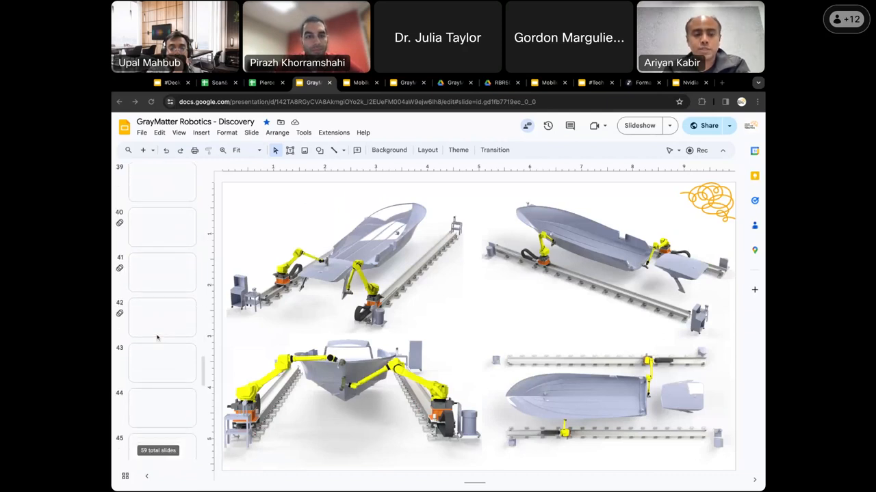
scroll("down", 3)
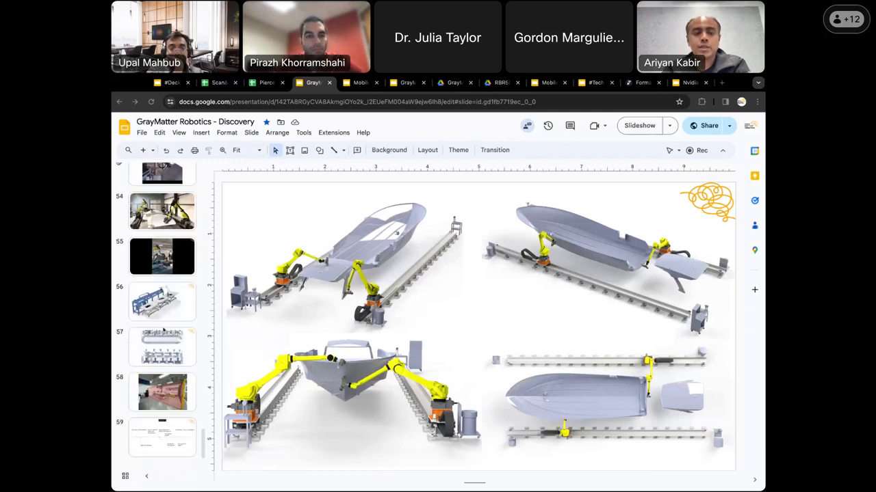
- Display slide 57's conveyor-loop robot cell layout and scroll the filmstrip
left_click(162, 347)
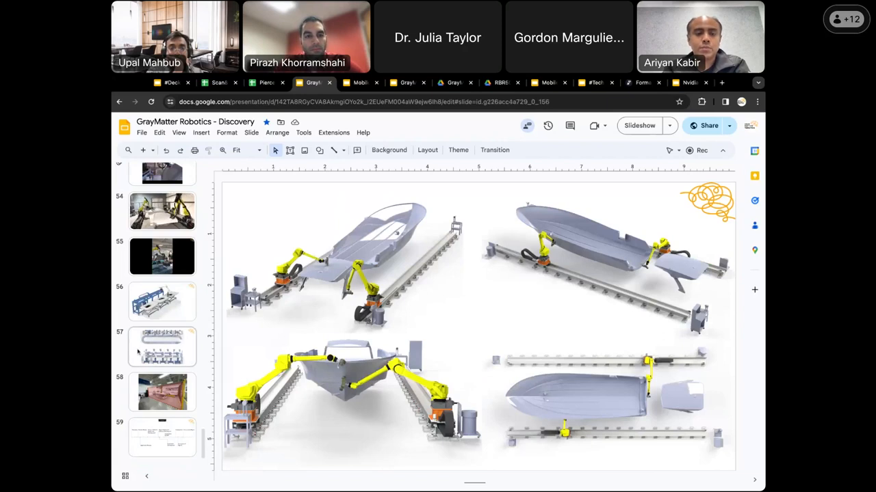
left_click(162, 347)
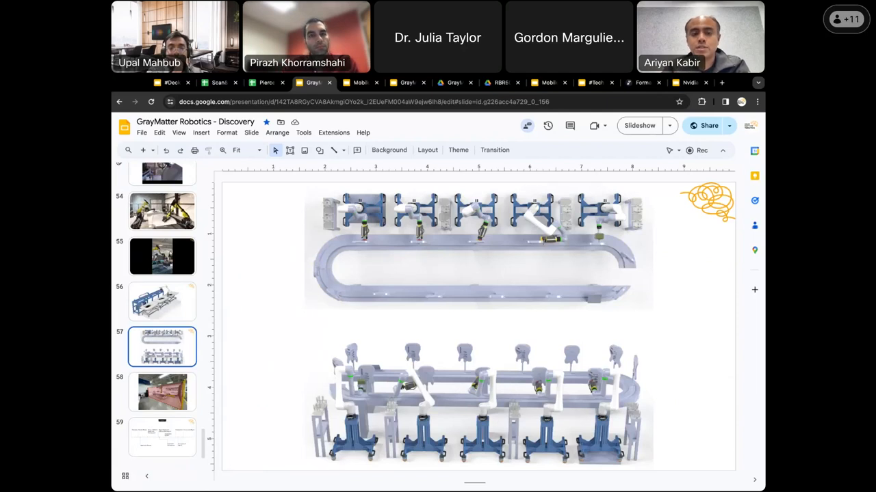
scroll("down", 3)
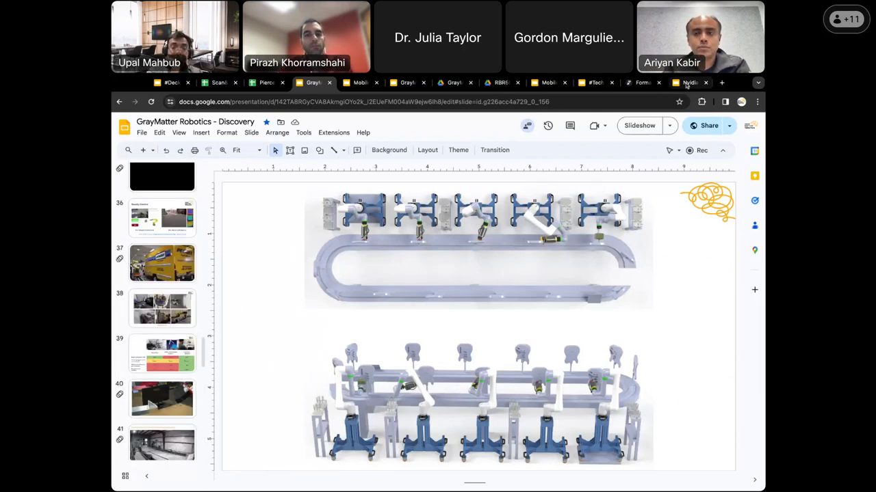
- Return to the Nvidia #Tech Deep Dive deck at slide 20, 'Drastic results in seconds and minutes'
left_click(690, 83)
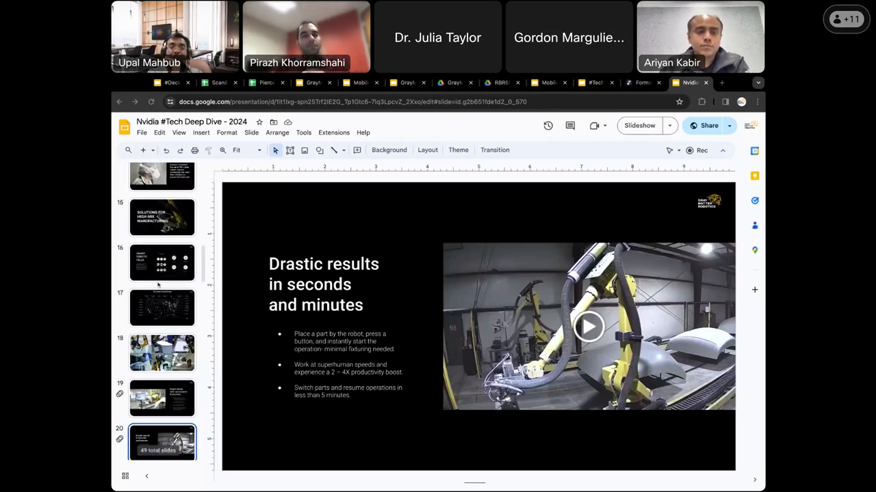
- Show the SMART ROBOTIC CELLS slide and scroll down through the filmstrip thumbnails
left_click(162, 263)
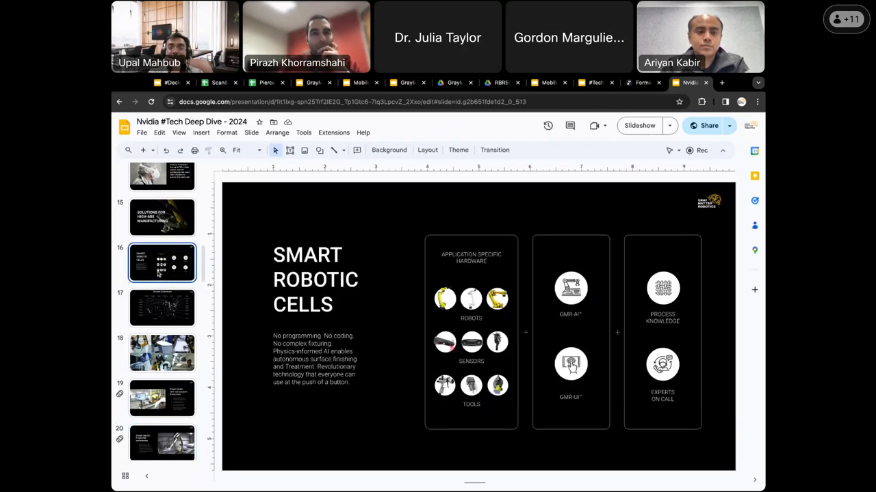
mouse_move(298, 337)
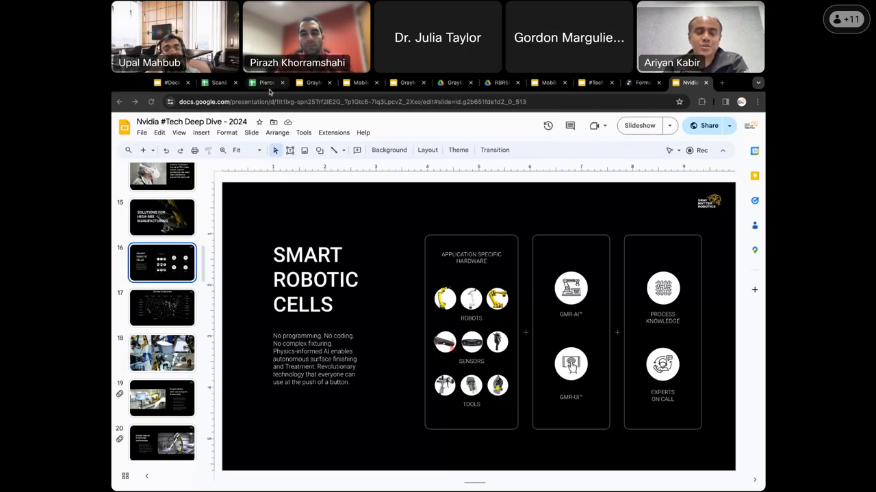
scroll("down", 3)
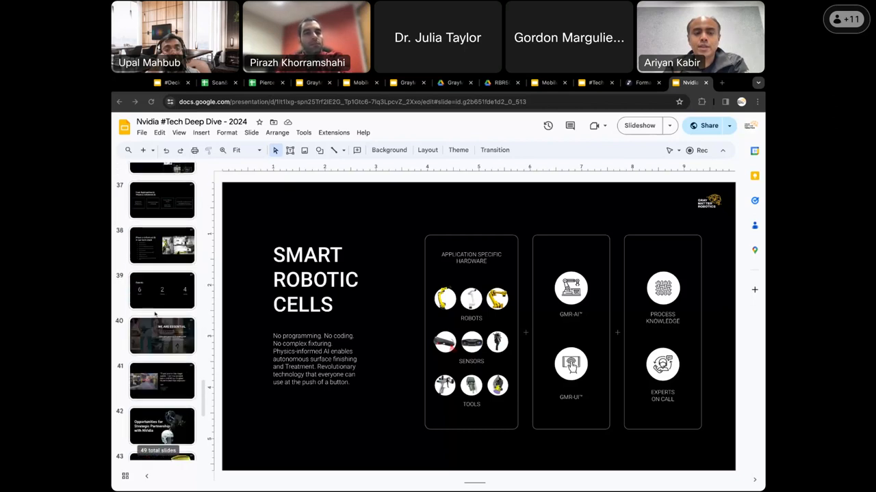
scroll("down", 3)
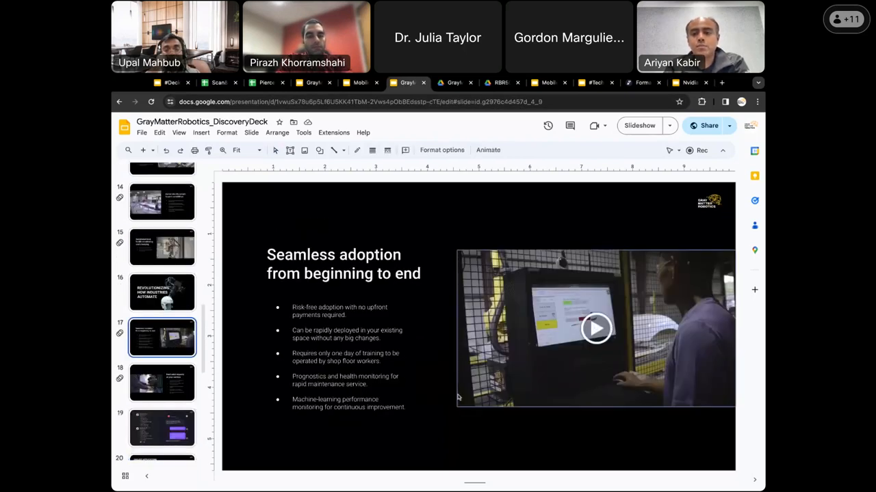
left_click(596, 329)
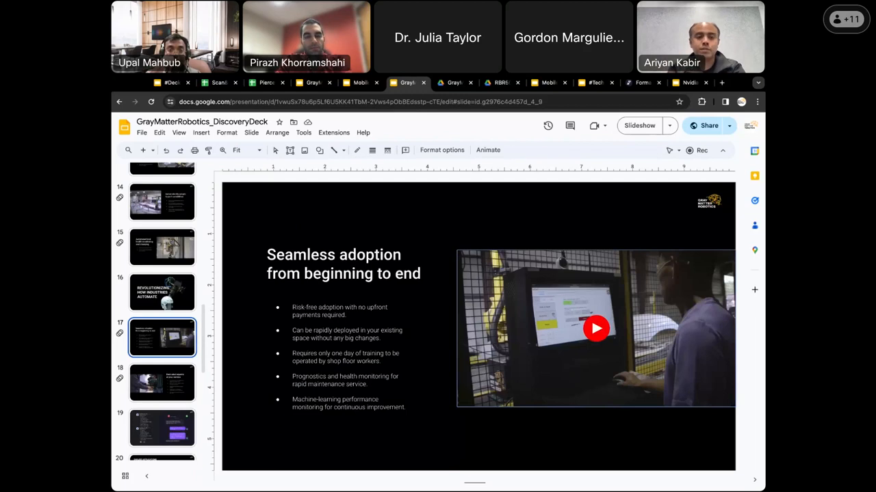
scroll("down", 3)
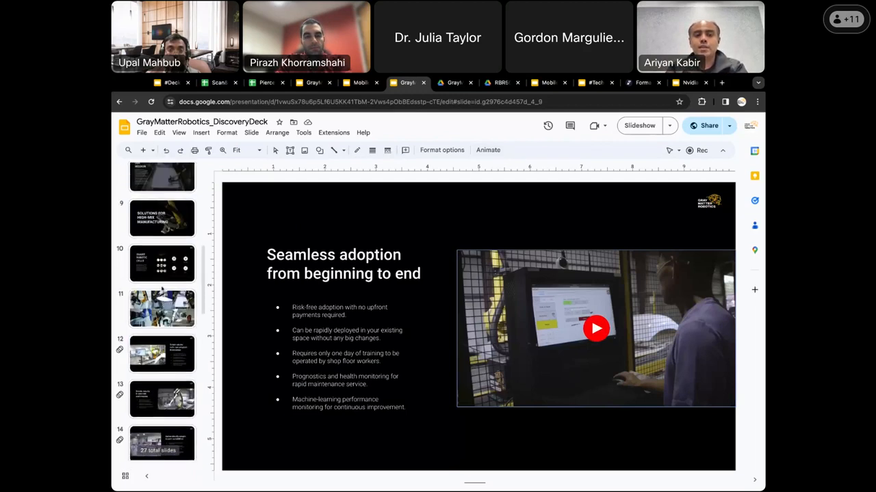
scroll("down", 3)
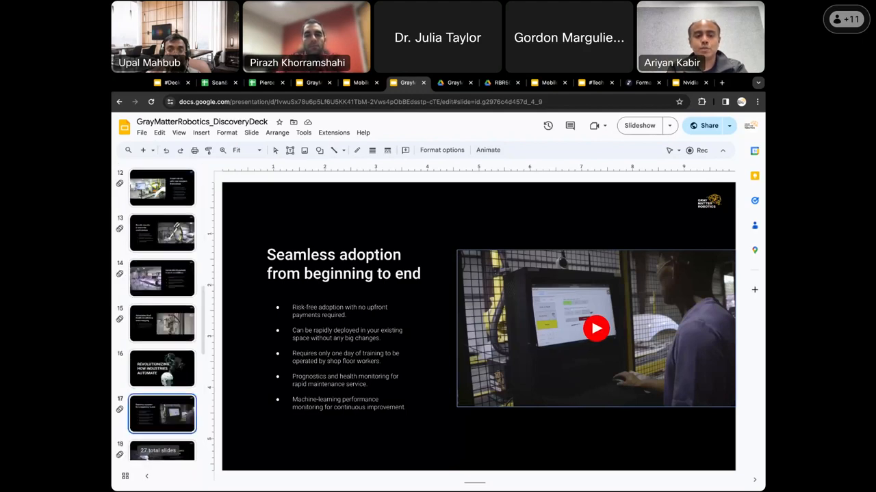
scroll("down", 3)
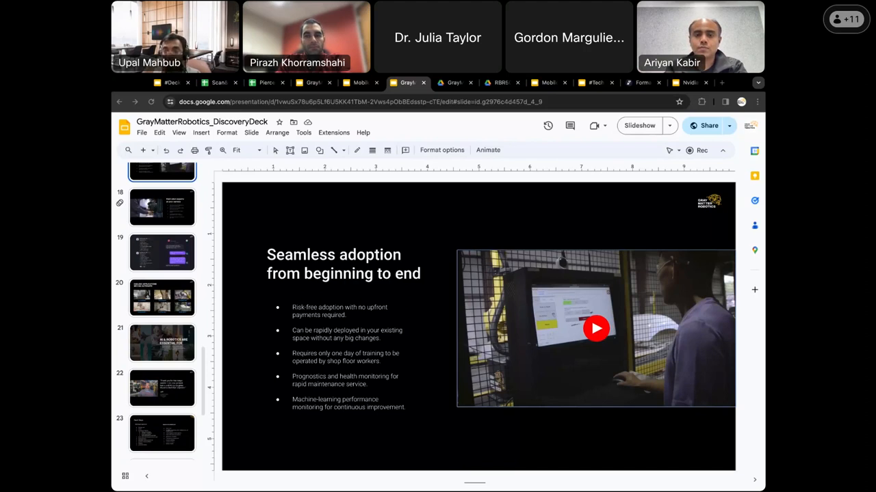
mouse_move(296, 195)
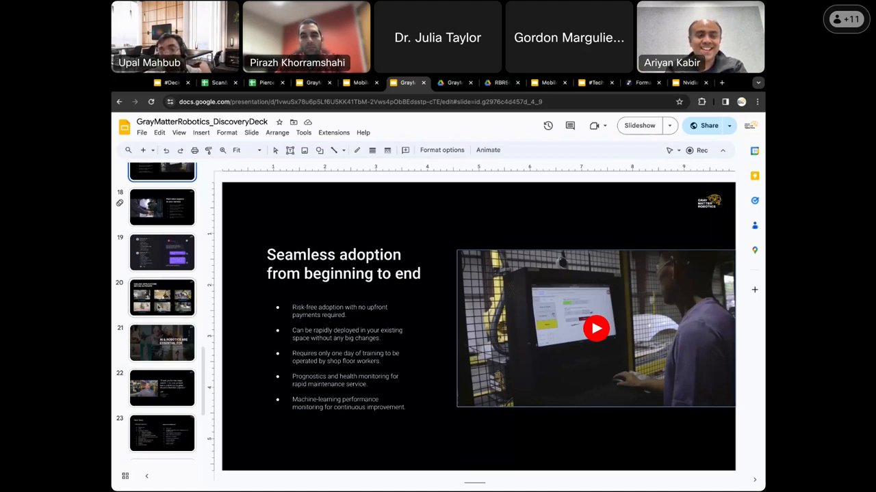
- Browse the Discovery deck filmstrip to slide 18, 'Dedicated experts at your service'
left_click(162, 298)
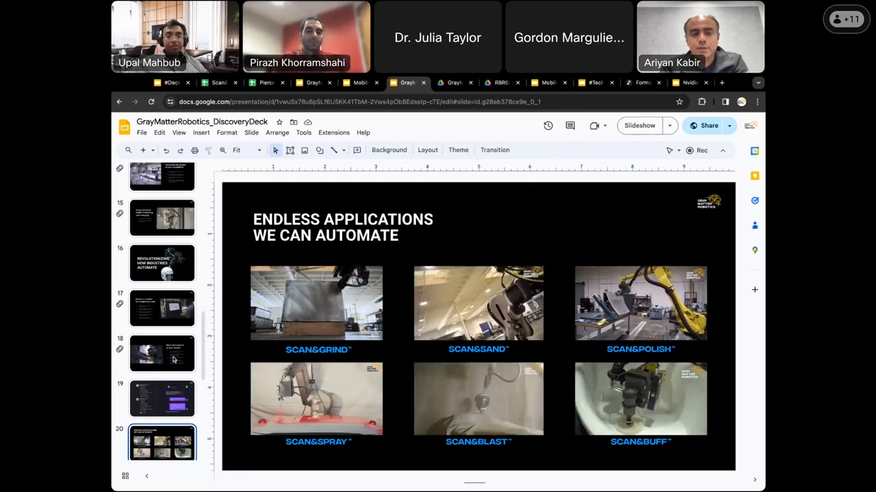
left_click(163, 352)
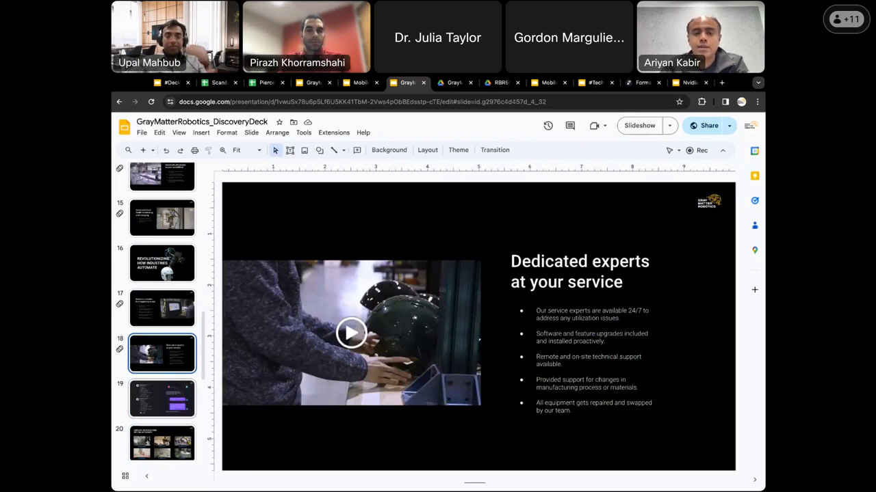
mouse_move(315, 340)
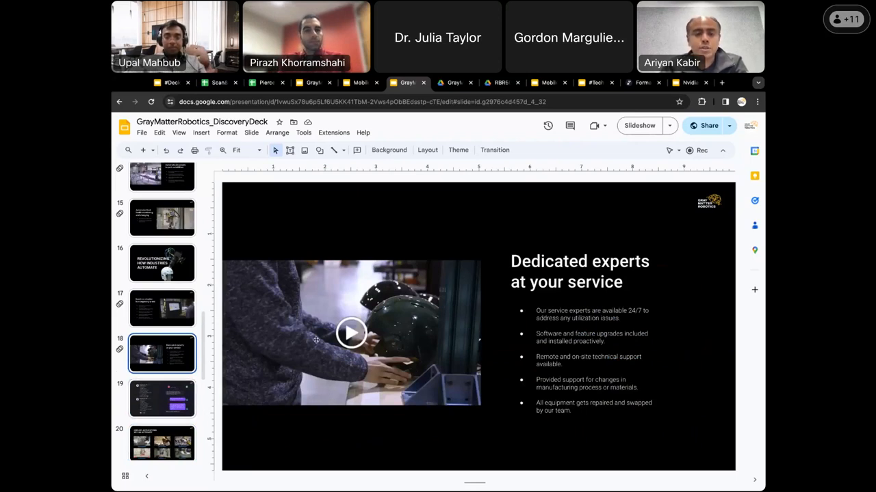
- Select and play the embedded technicians video on slide 18
left_click(350, 333)
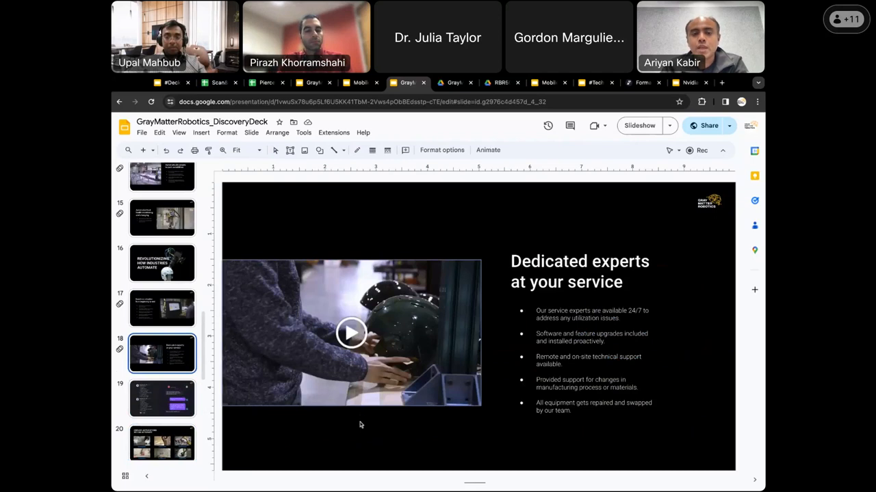
left_click(351, 332)
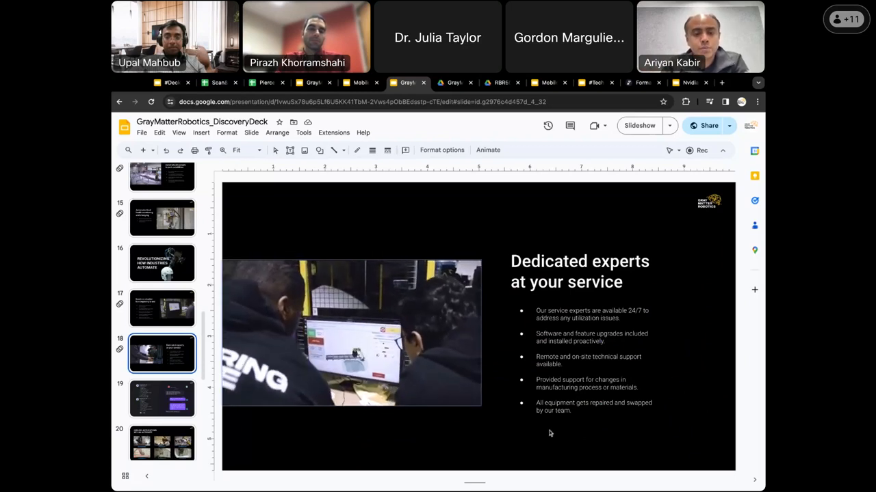
- Show slide 19 with FaultDetection notifications beside the vision-system support chat
left_click(162, 398)
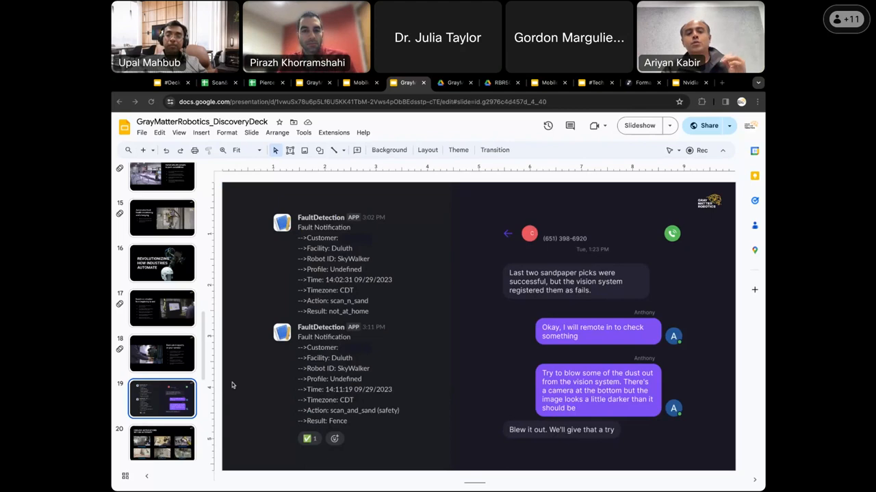
mouse_move(274, 352)
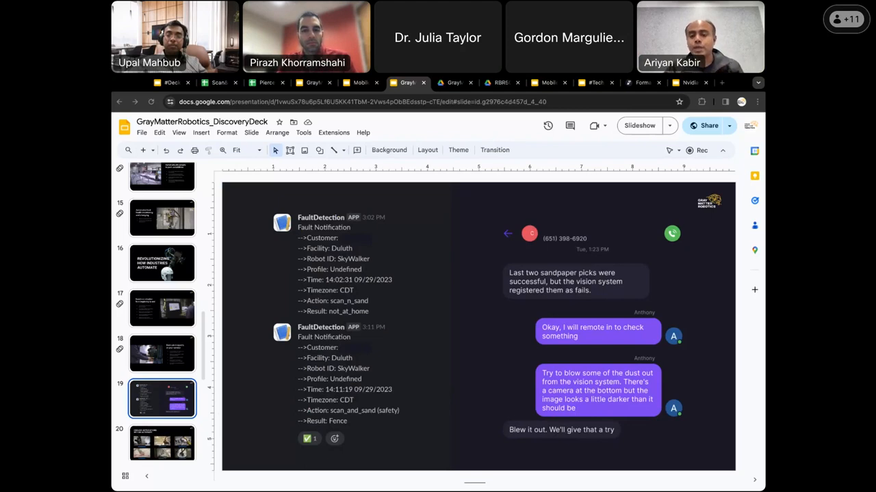
mouse_move(272, 389)
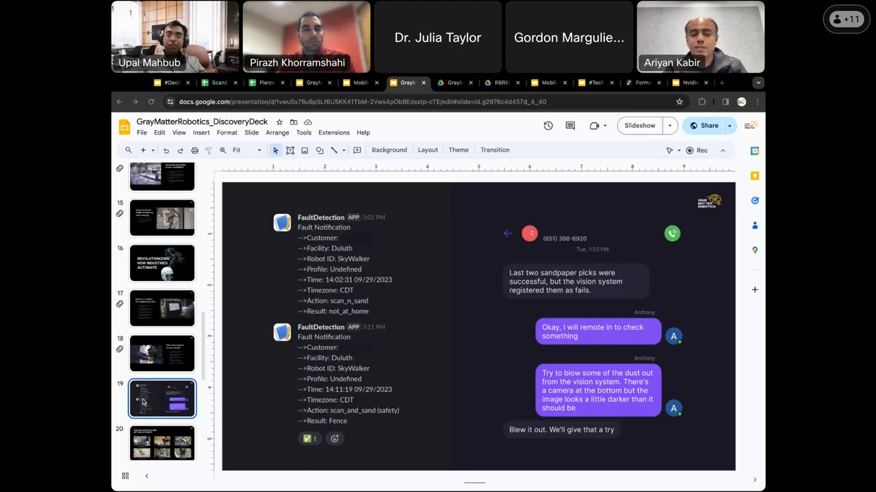
- Scroll the Nvidia Tech Deep Dive 2024 filmstrip to the Smart Robotic Cells slide
scroll("down", 3)
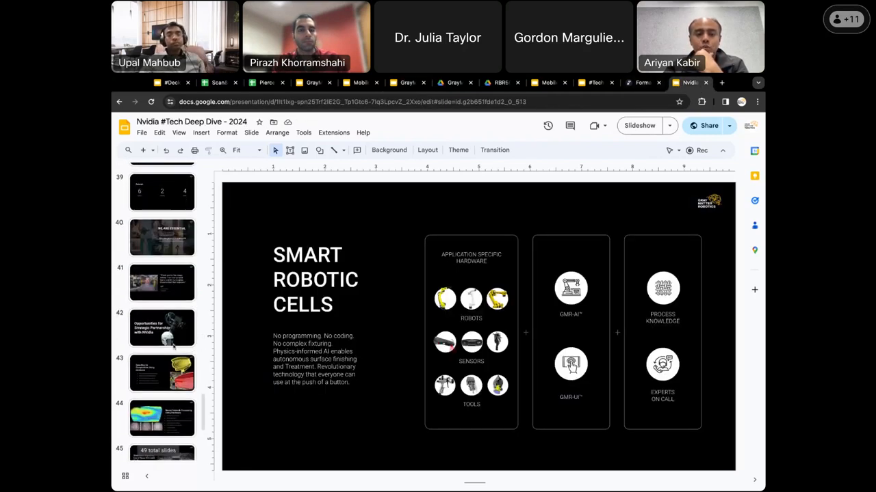
- Show slide 46, 'Reinforcement Learning: Exploring Use of Isaac Gym'
scroll("down", 3)
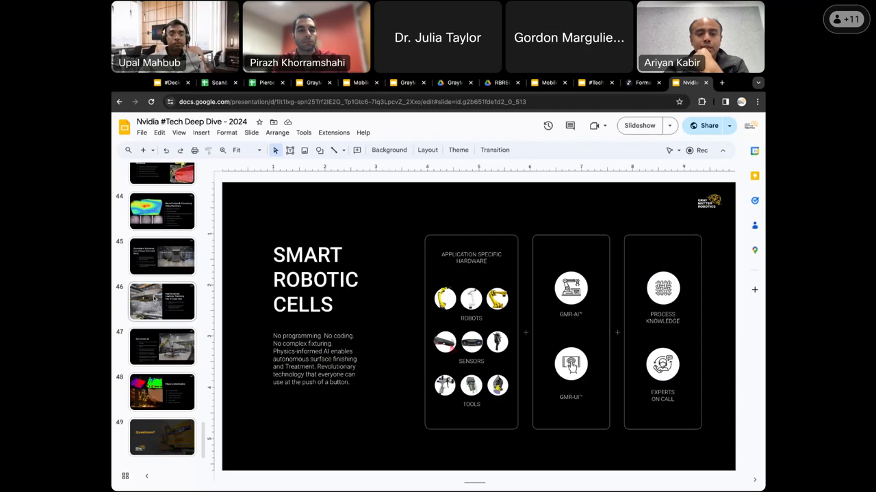
left_click(162, 302)
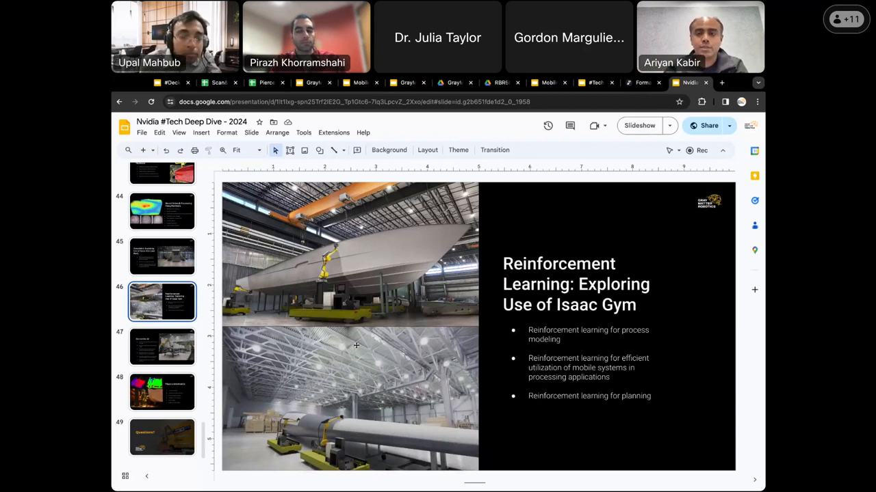
mouse_move(484, 234)
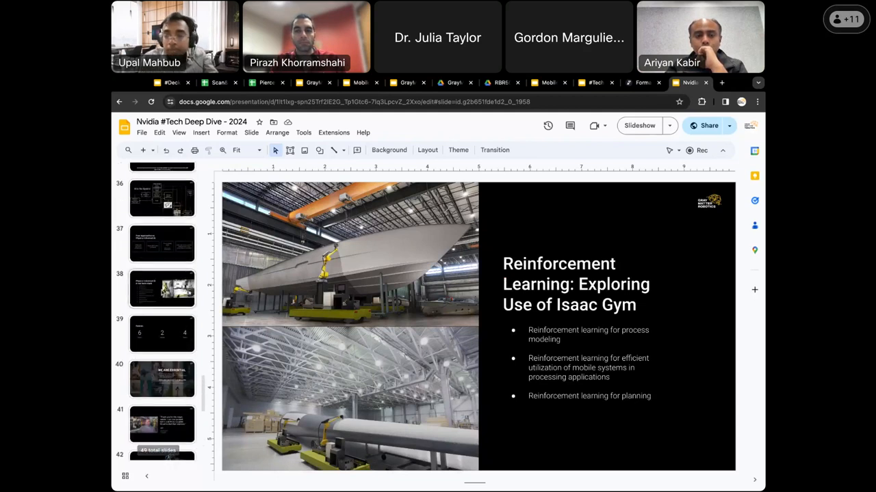
- Return to slide 38, 'Physics-Informed AI in our tech-stack', after briefly viewing slide 37
left_click(163, 289)
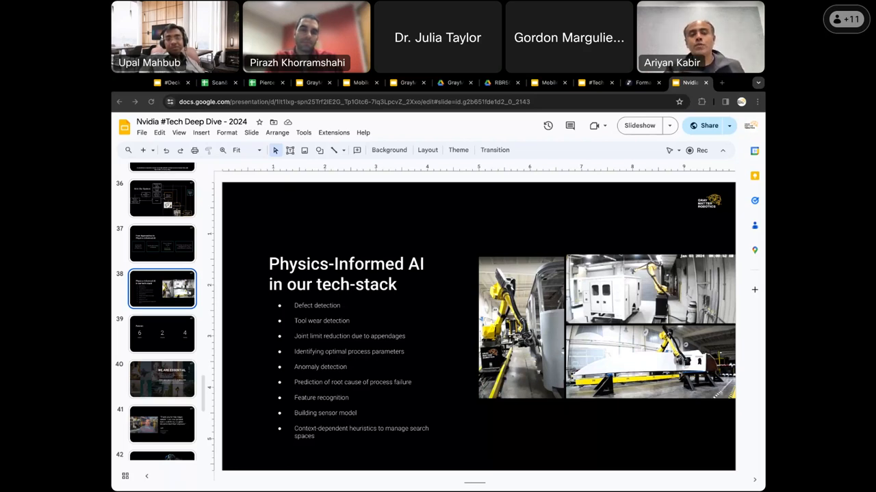
mouse_move(238, 247)
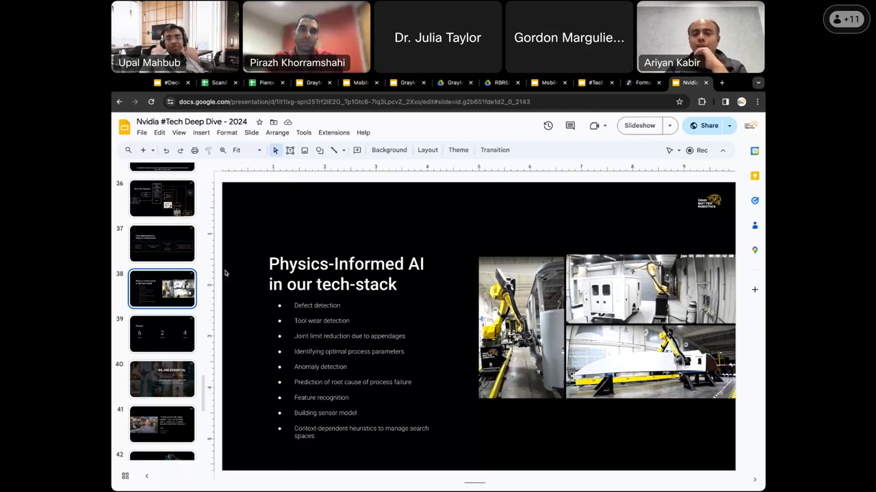
mouse_move(241, 281)
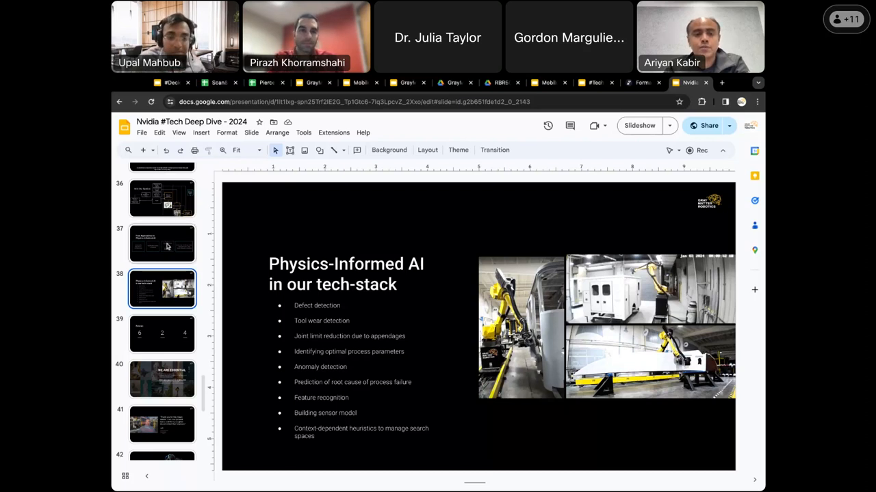
left_click(162, 243)
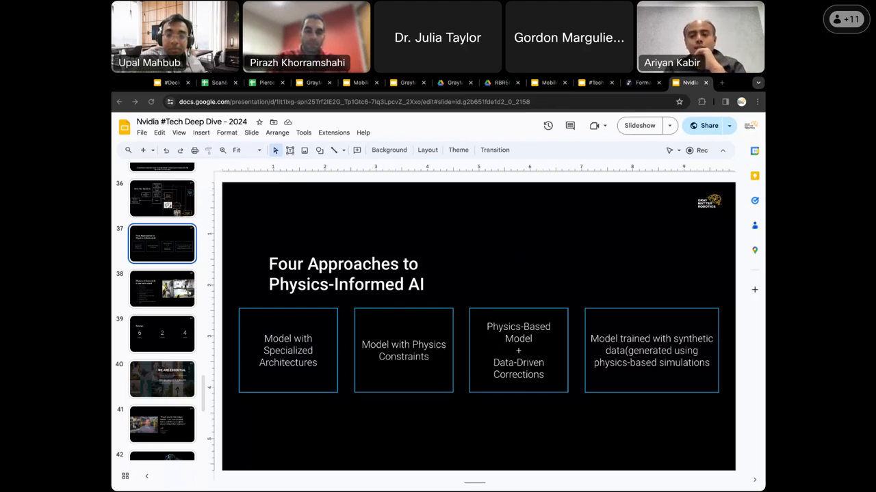
mouse_move(403, 212)
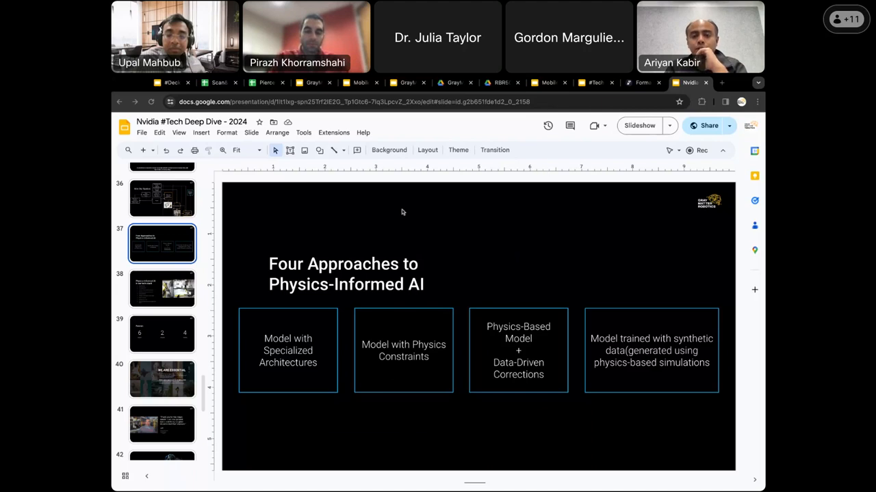
mouse_move(504, 232)
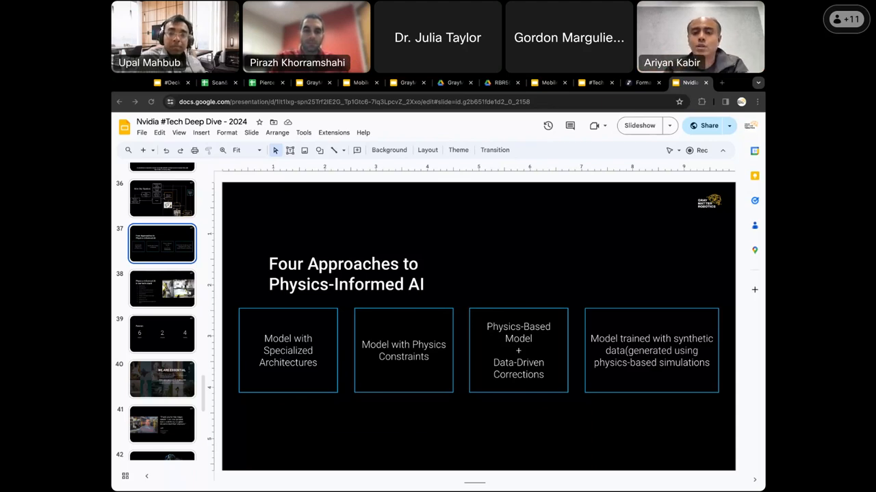
left_click(162, 289)
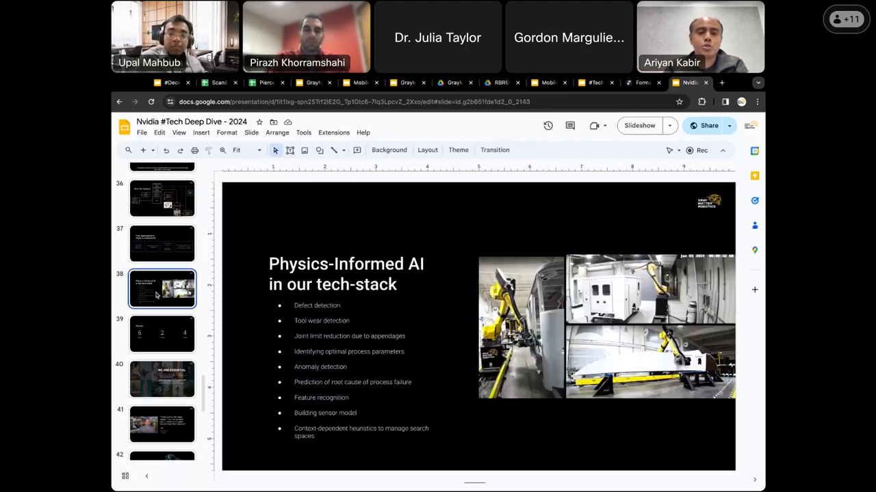
mouse_move(448, 317)
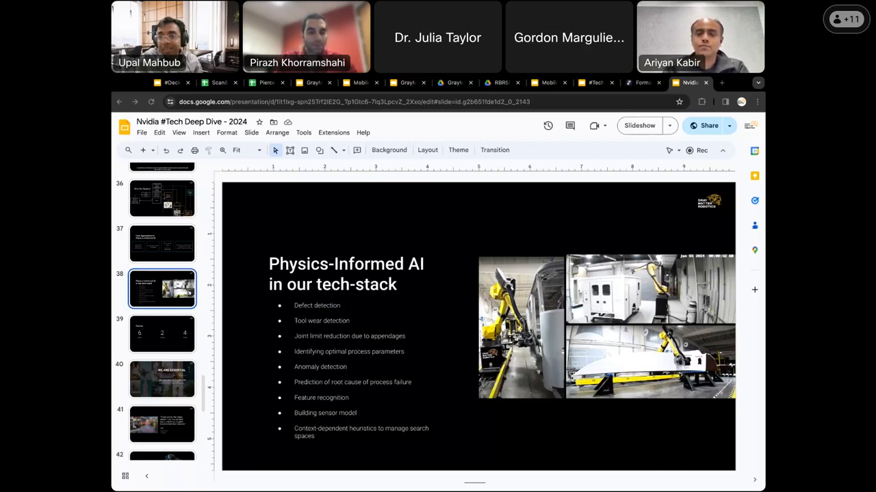
mouse_move(388, 150)
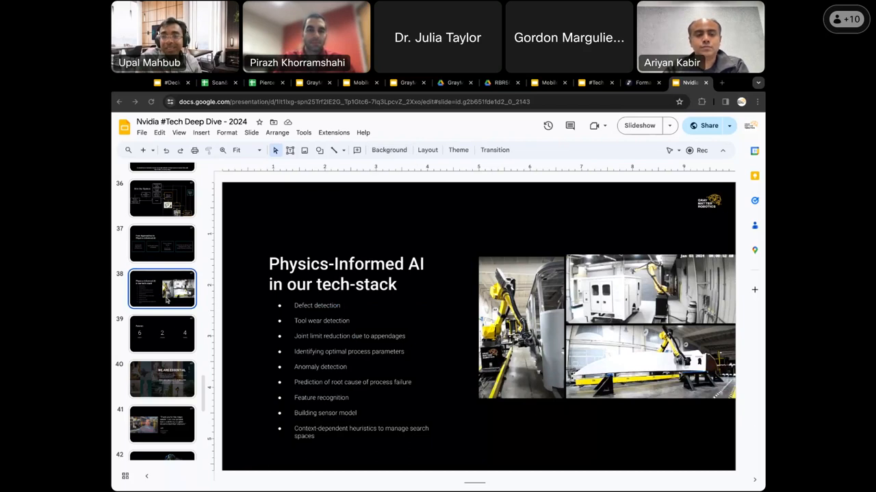
mouse_move(451, 414)
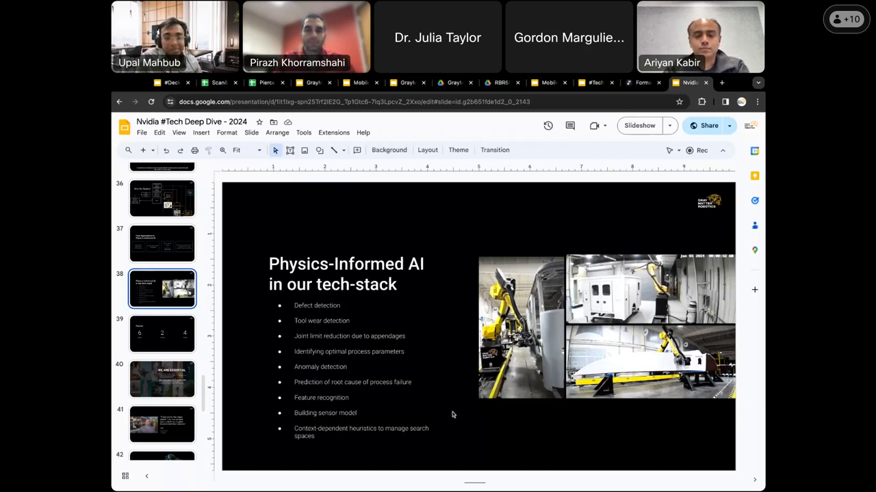
mouse_move(593, 355)
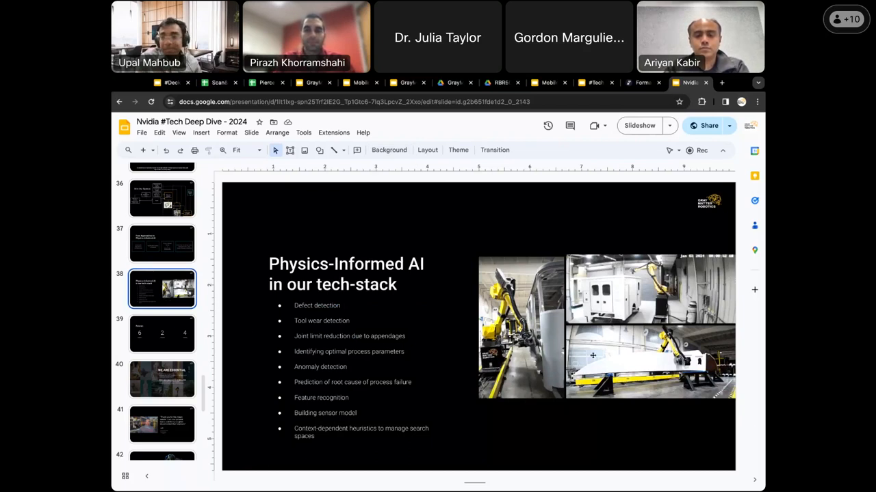